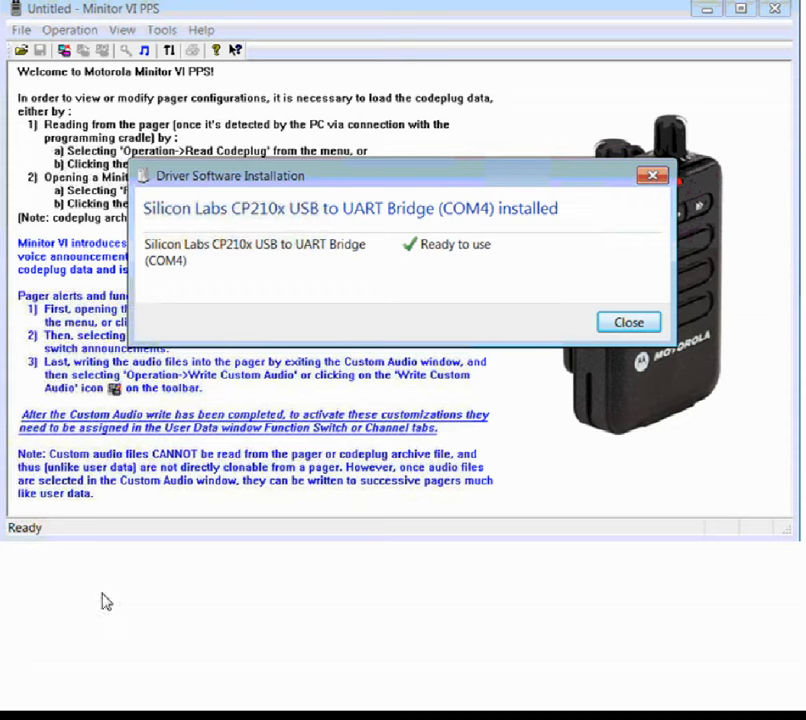
mouse_move(628, 322)
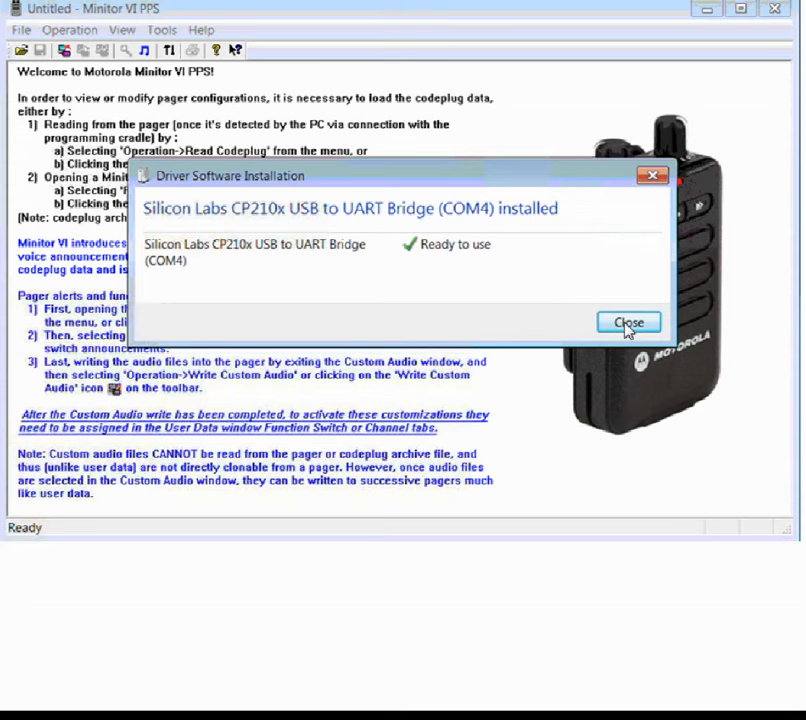
- Dismiss the Driver Software Installation notice so the welcome page is fully visible
left_click(636, 320)
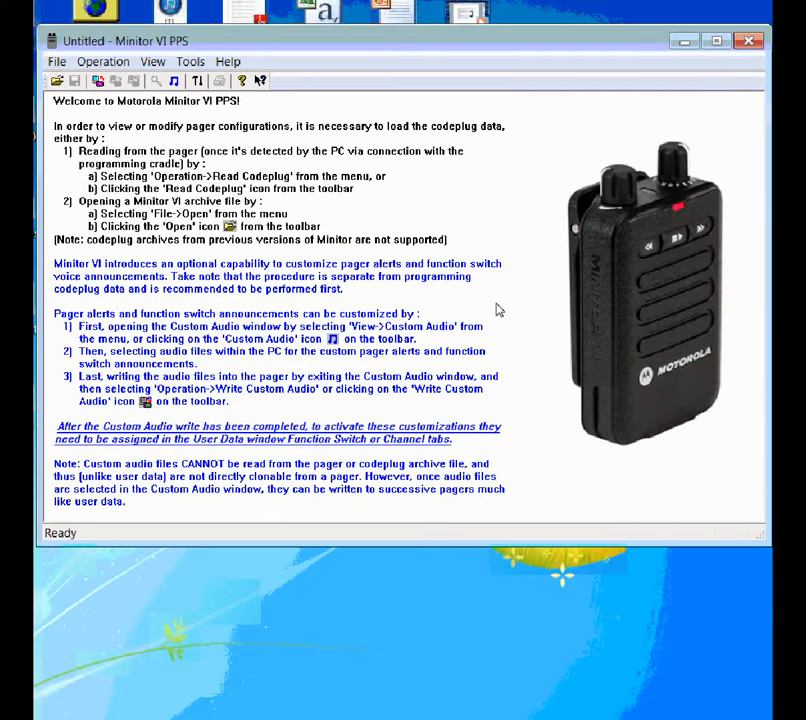
mouse_move(436, 300)
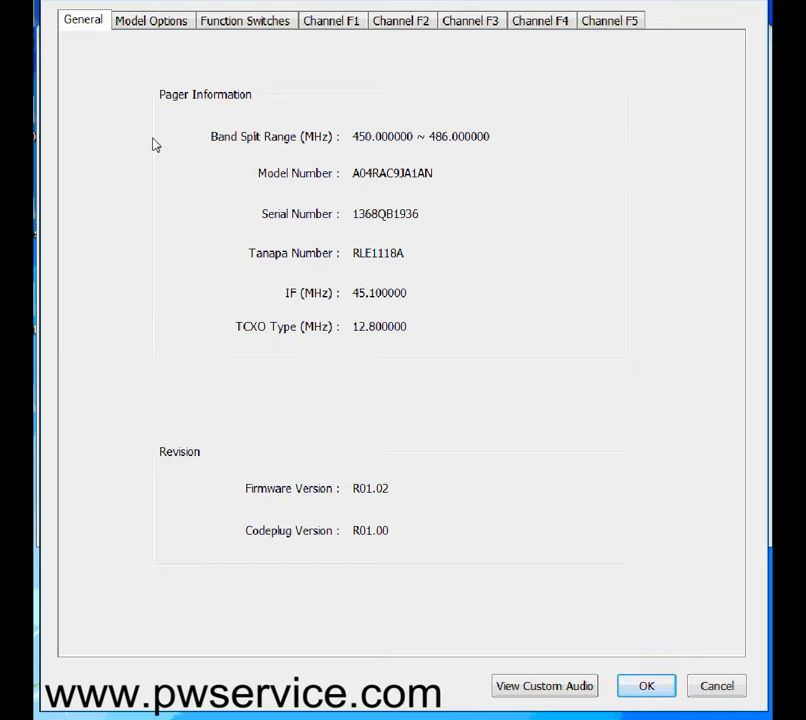
mouse_move(310, 262)
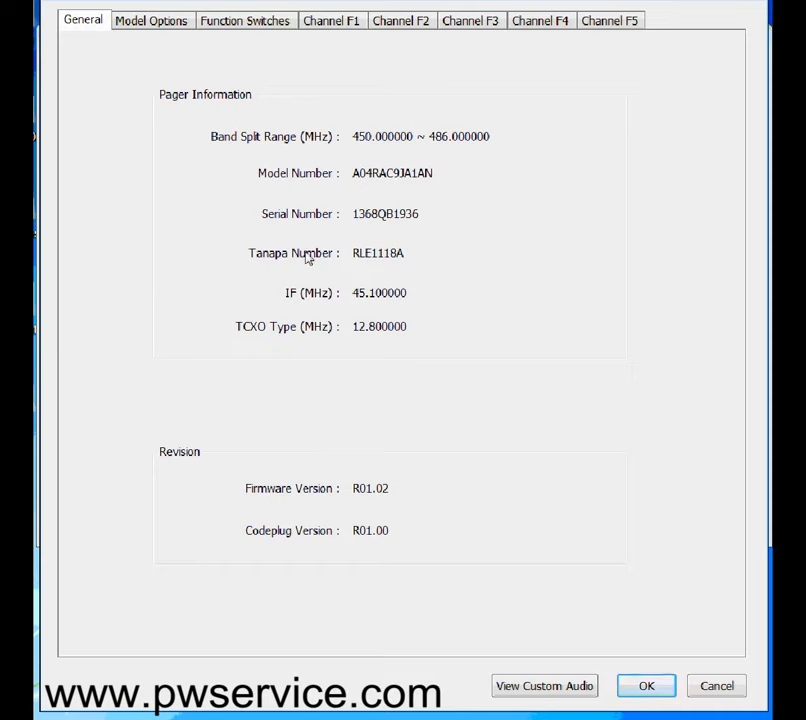
mouse_move(368, 282)
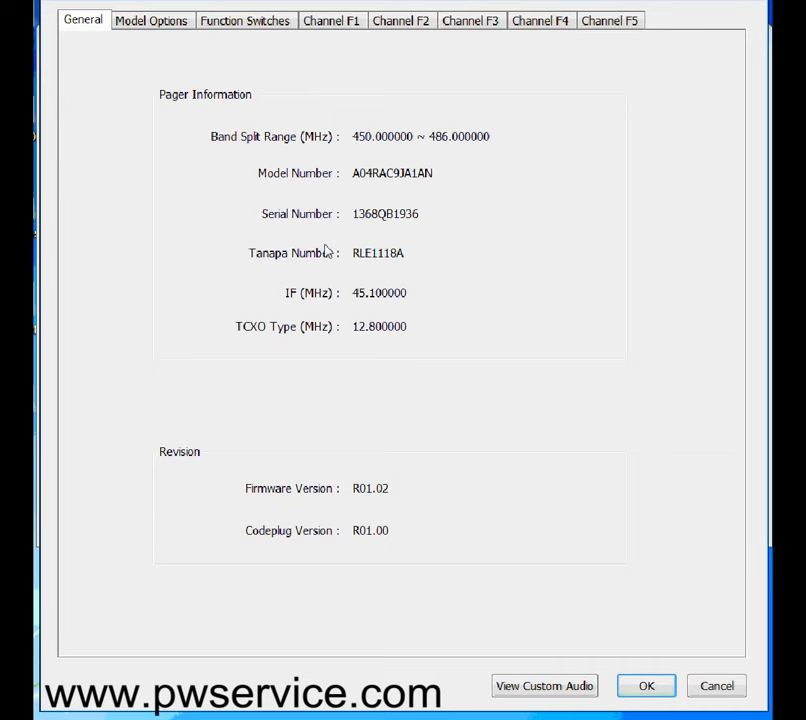
- Review the Model Options list unchanged: 60 s stored voice, male announcements, always-on off
left_click(152, 20)
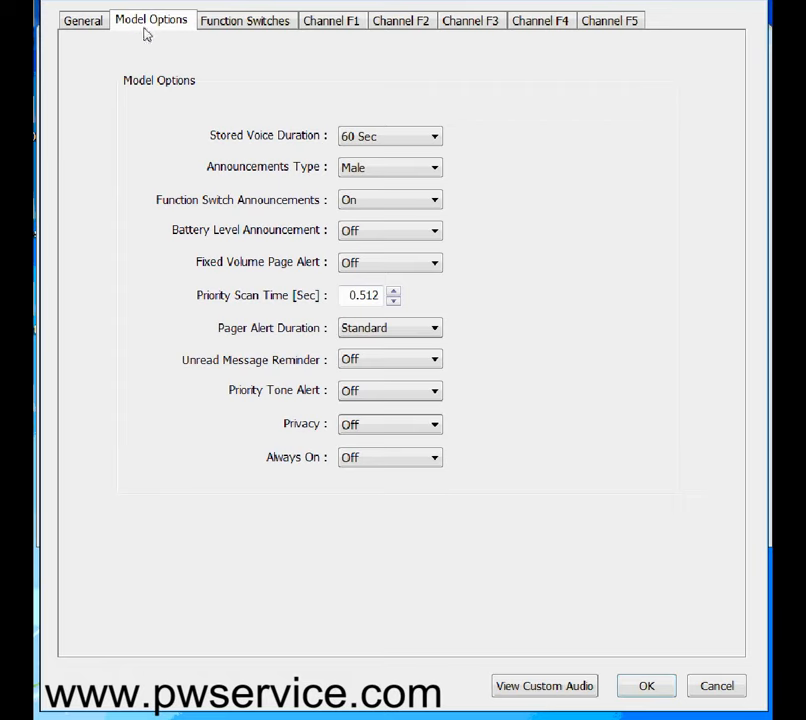
mouse_move(304, 62)
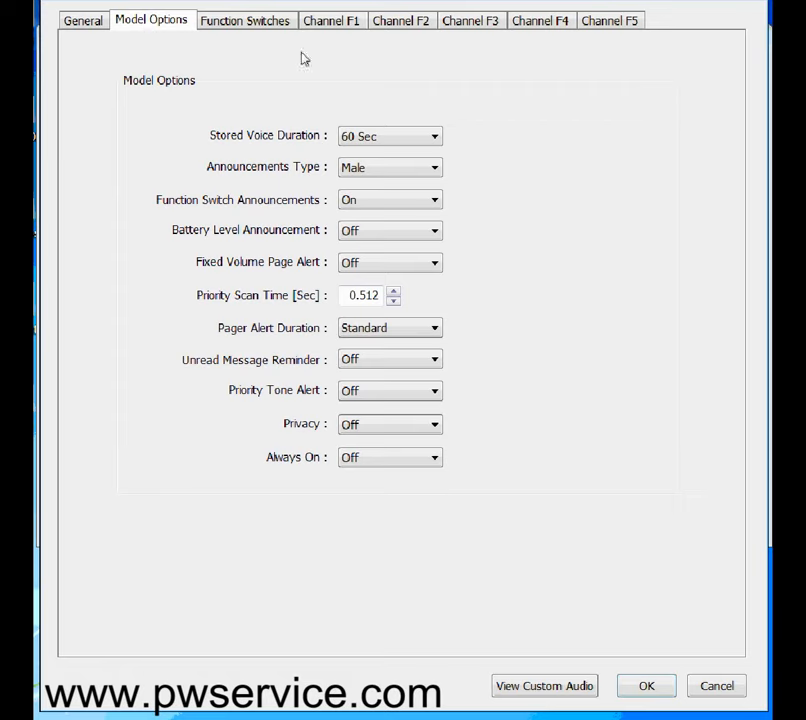
mouse_move(362, 414)
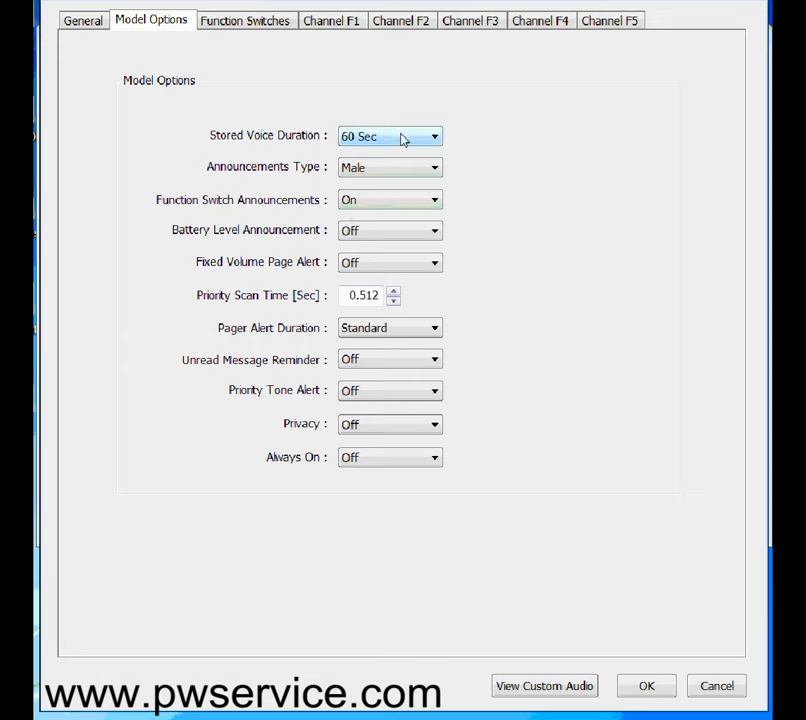
mouse_move(488, 160)
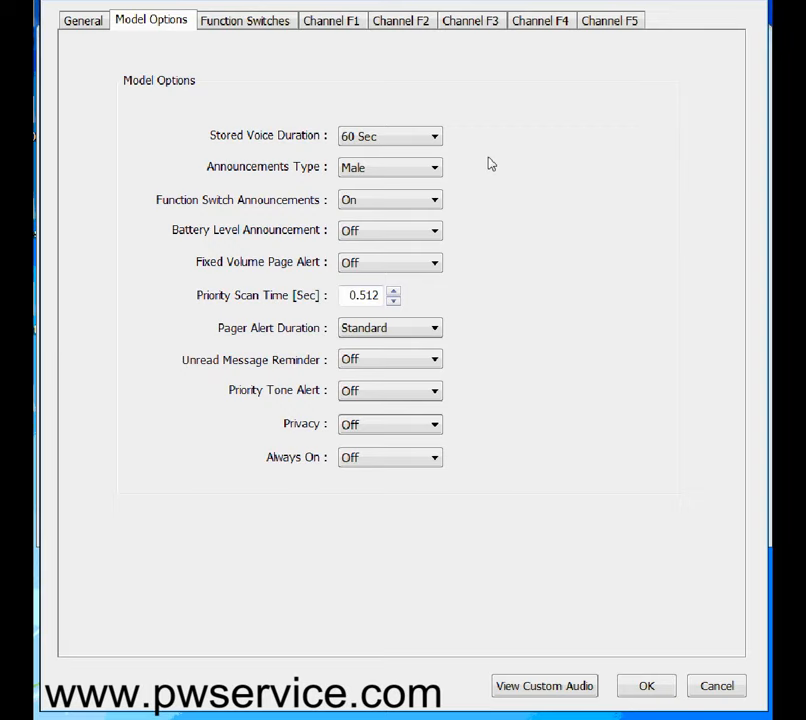
mouse_move(468, 160)
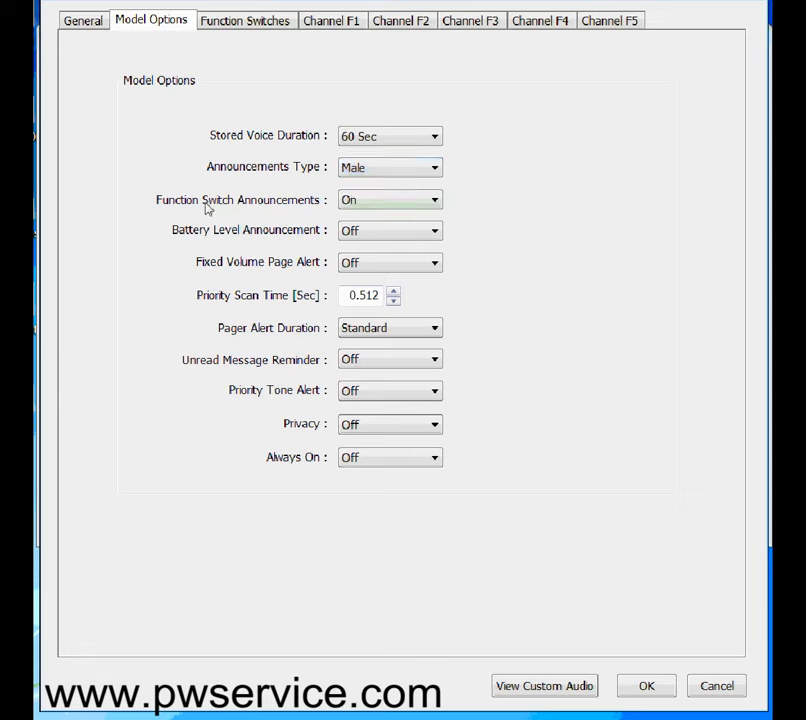
mouse_move(276, 218)
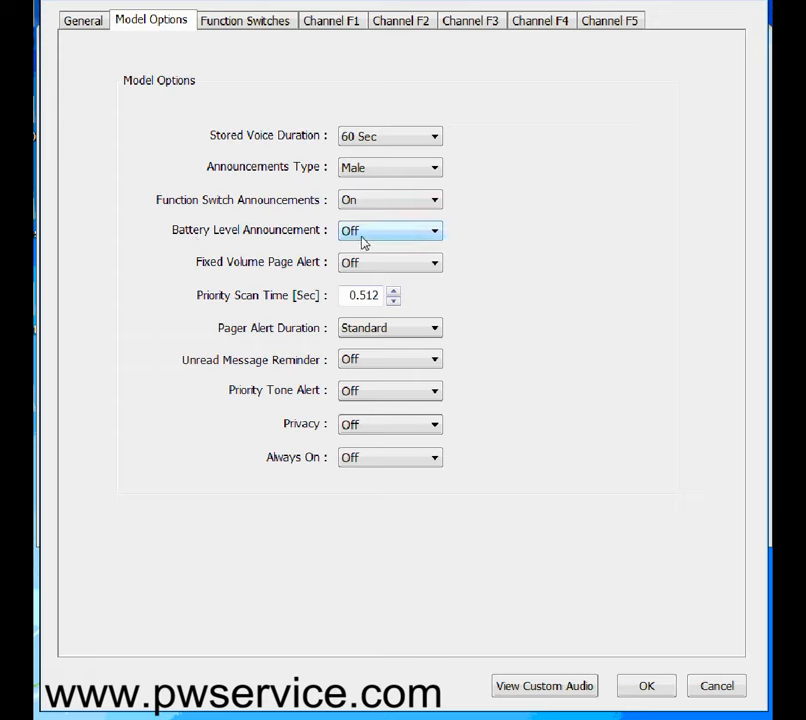
mouse_move(224, 280)
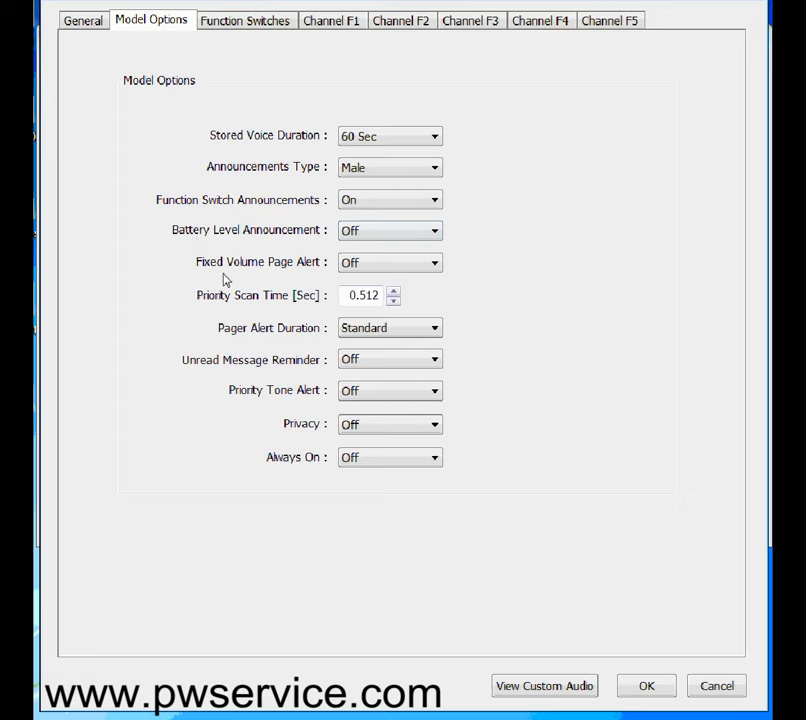
mouse_move(384, 276)
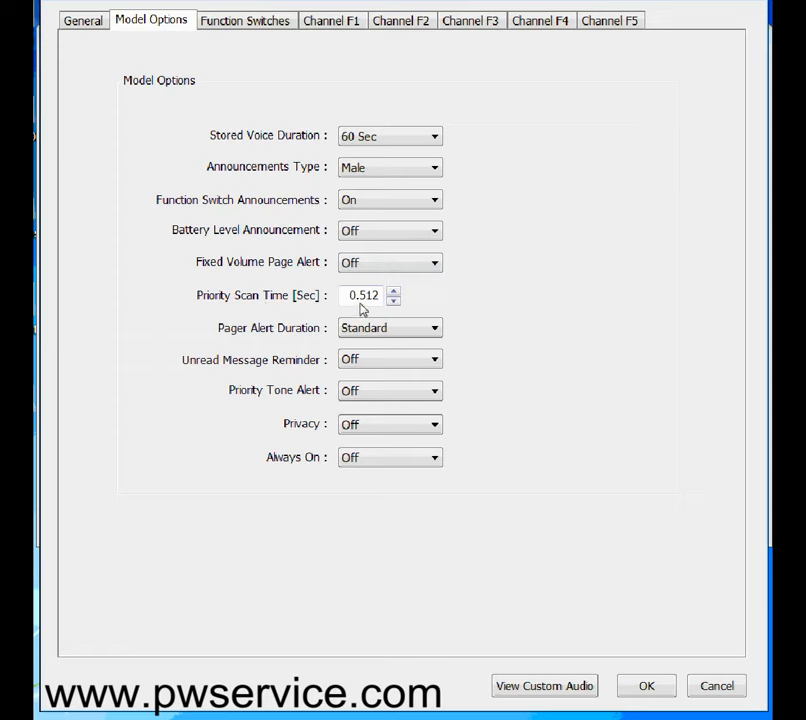
mouse_move(384, 308)
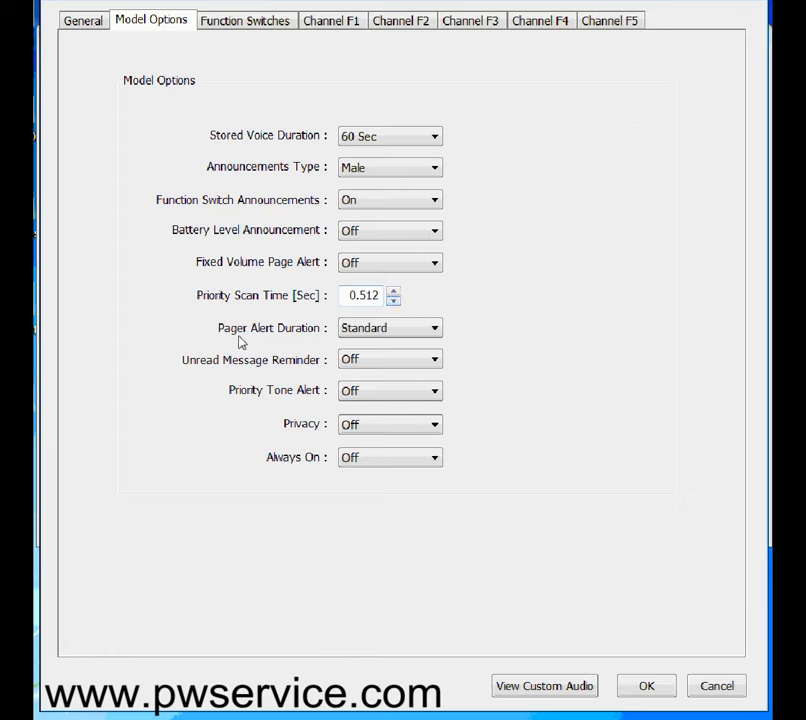
left_click(388, 328)
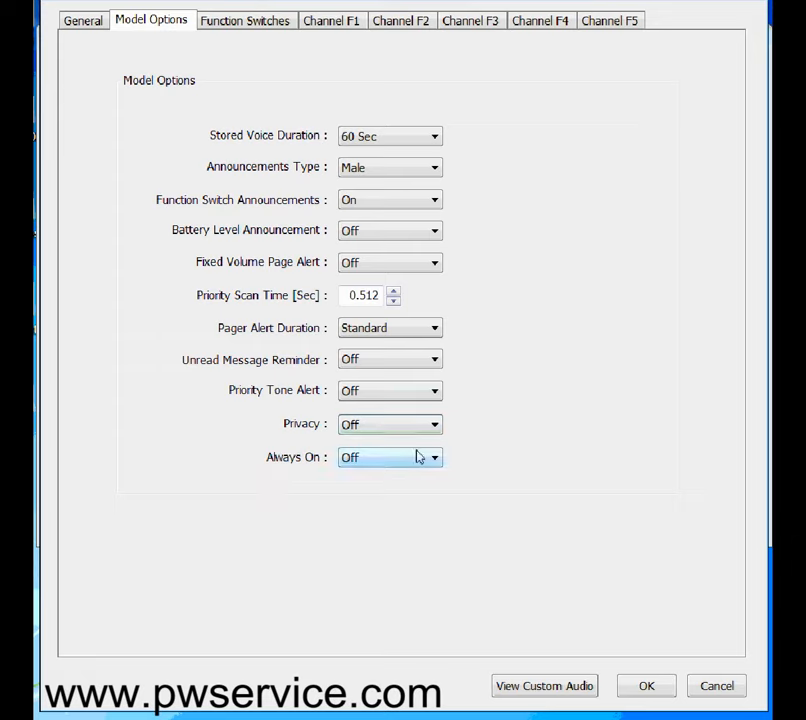
mouse_move(464, 284)
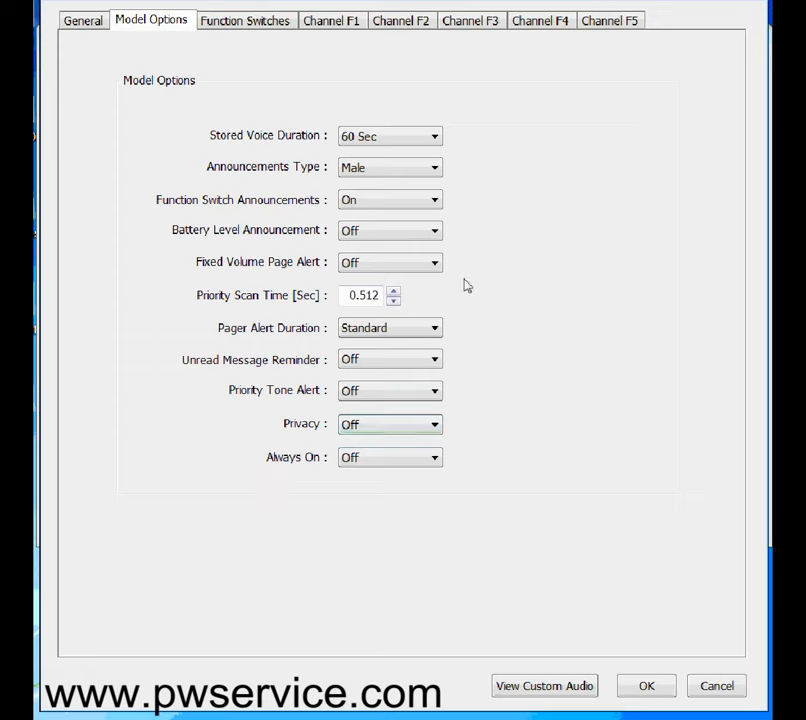
mouse_move(480, 156)
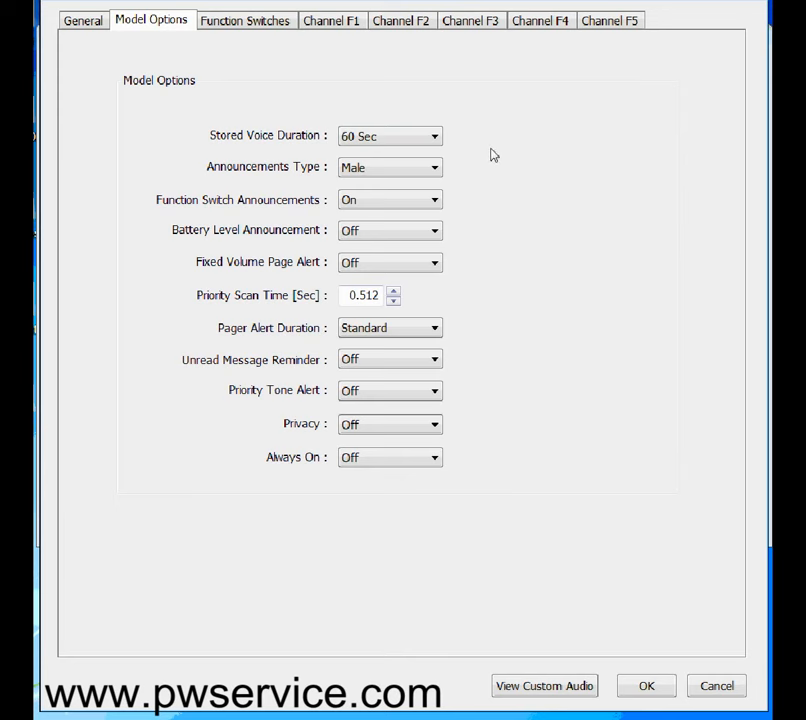
left_click(244, 20)
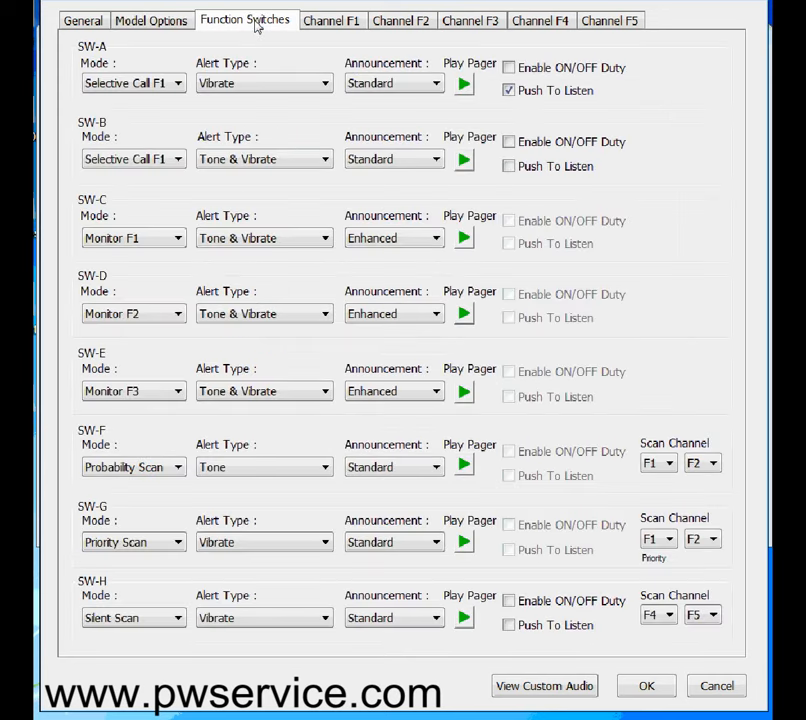
mouse_move(232, 36)
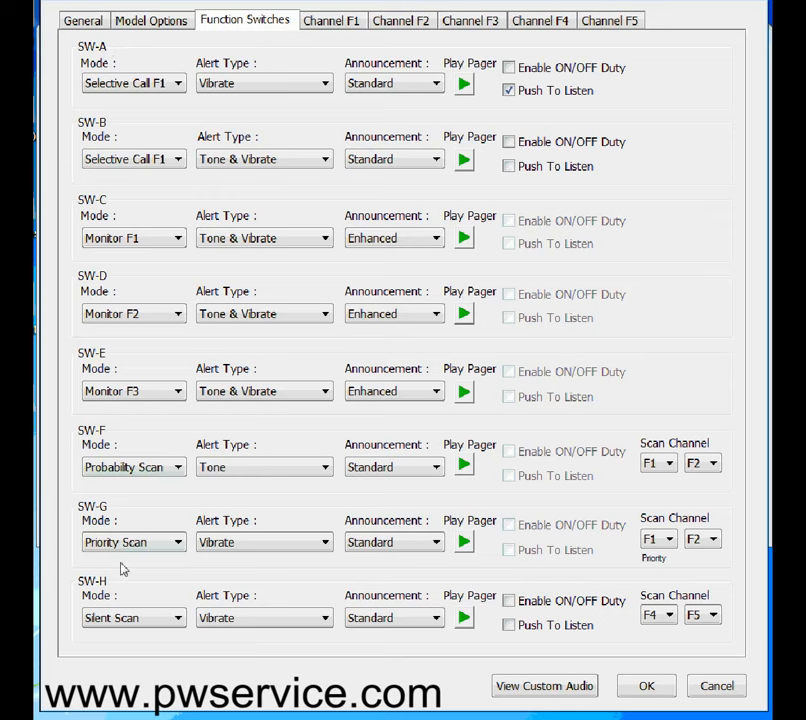
mouse_move(444, 128)
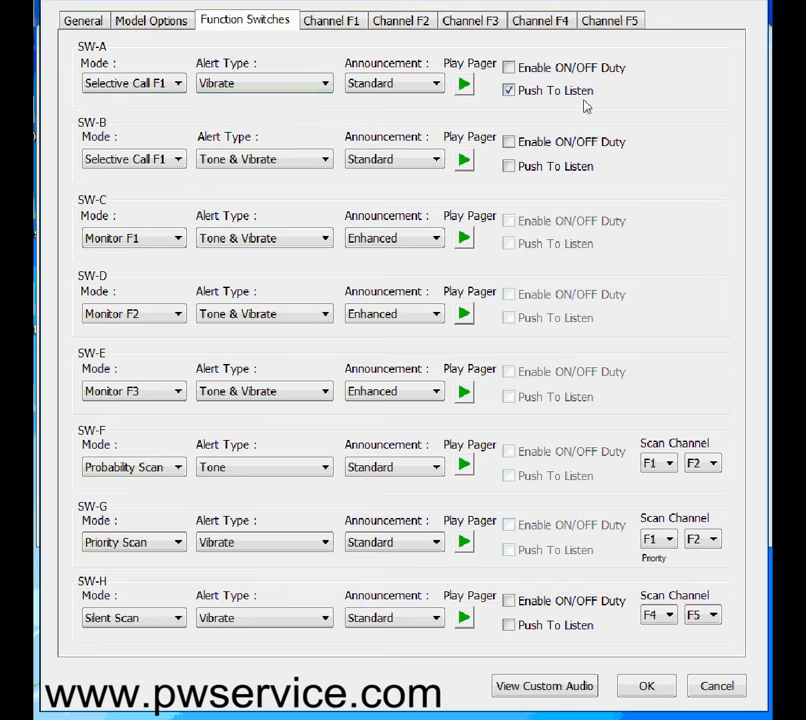
mouse_move(108, 64)
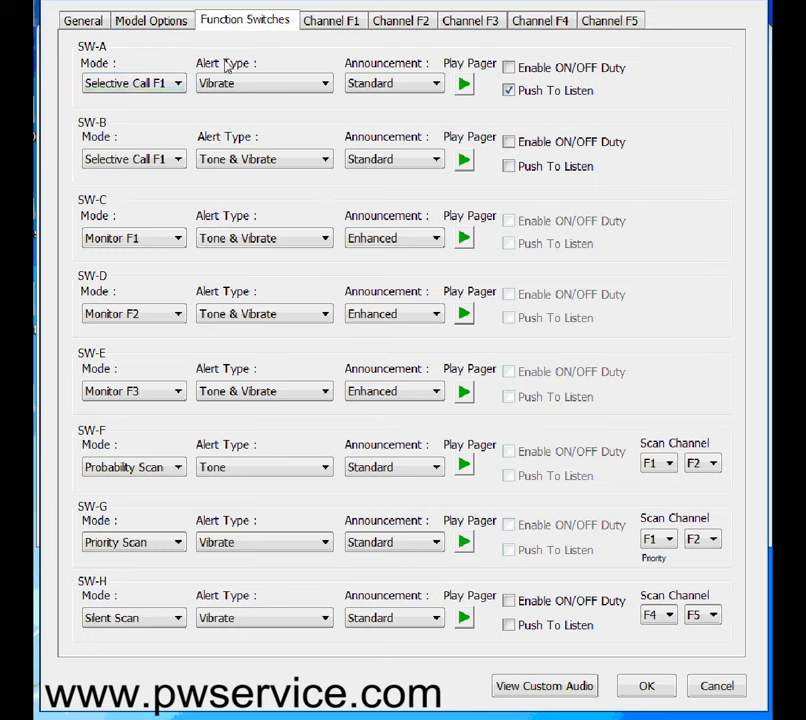
mouse_move(234, 100)
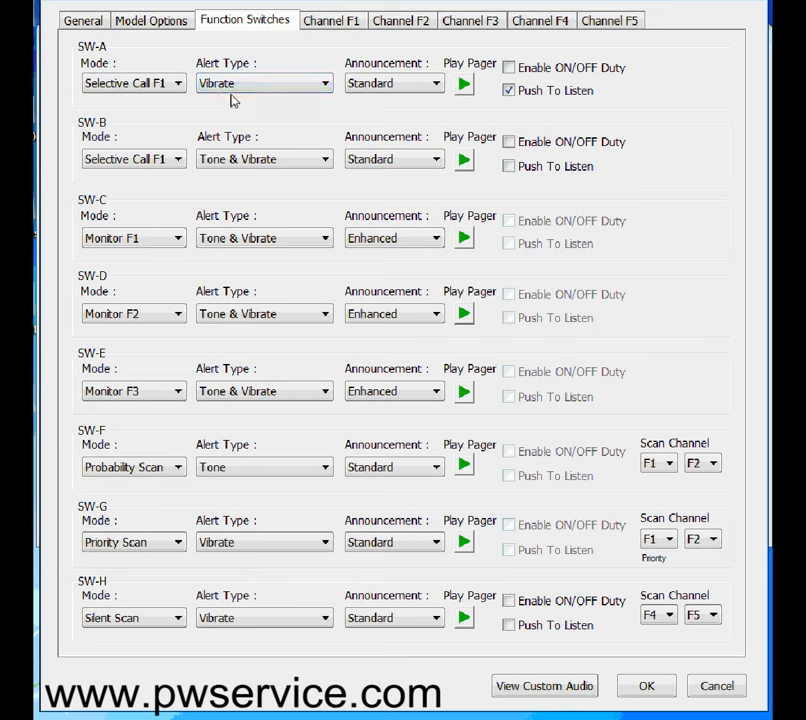
mouse_move(234, 104)
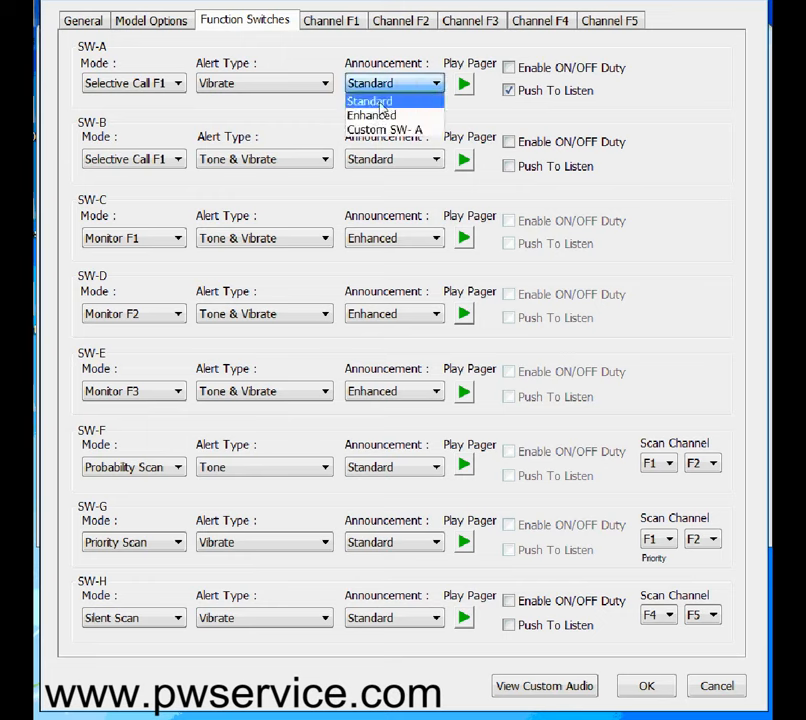
left_click(384, 100)
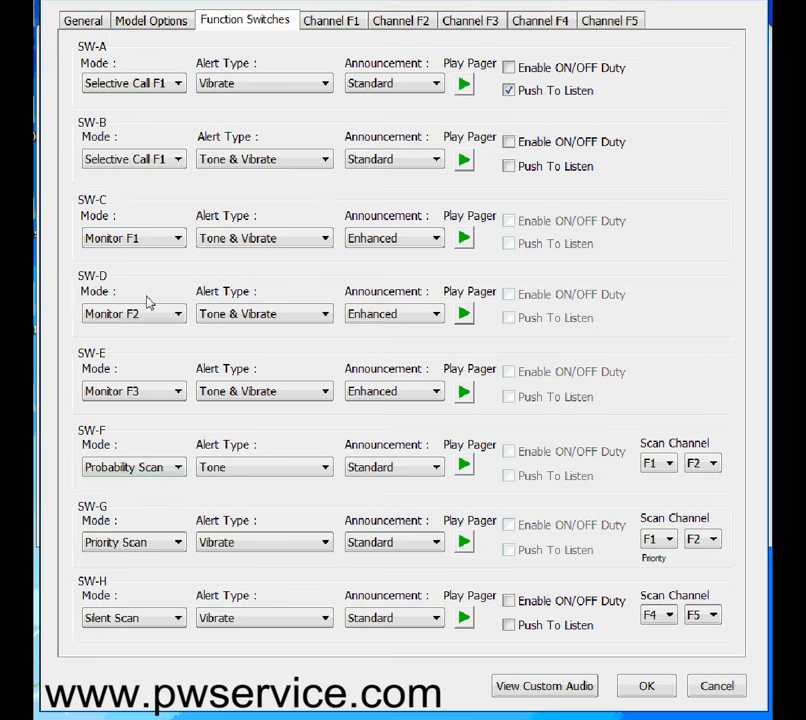
mouse_move(118, 408)
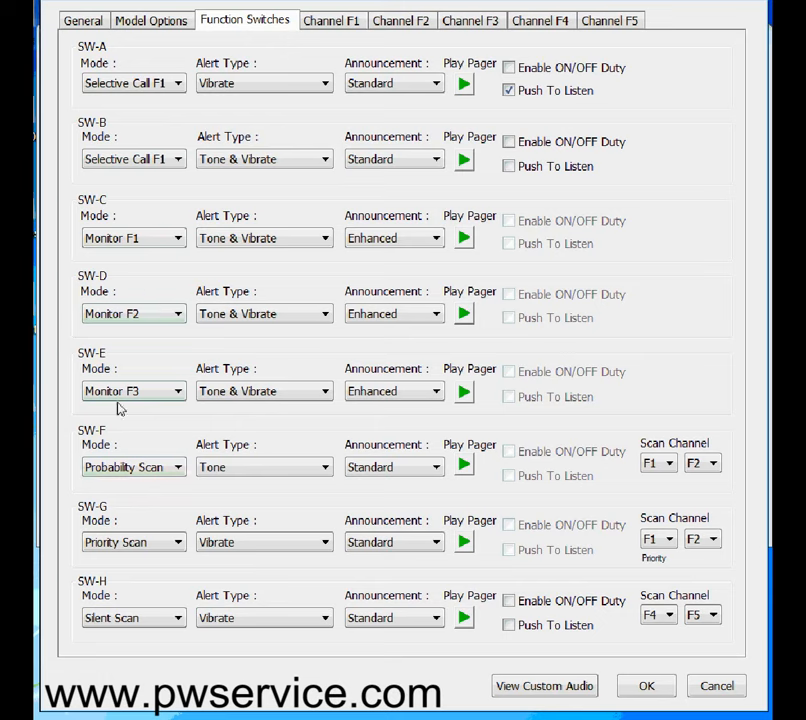
mouse_move(380, 112)
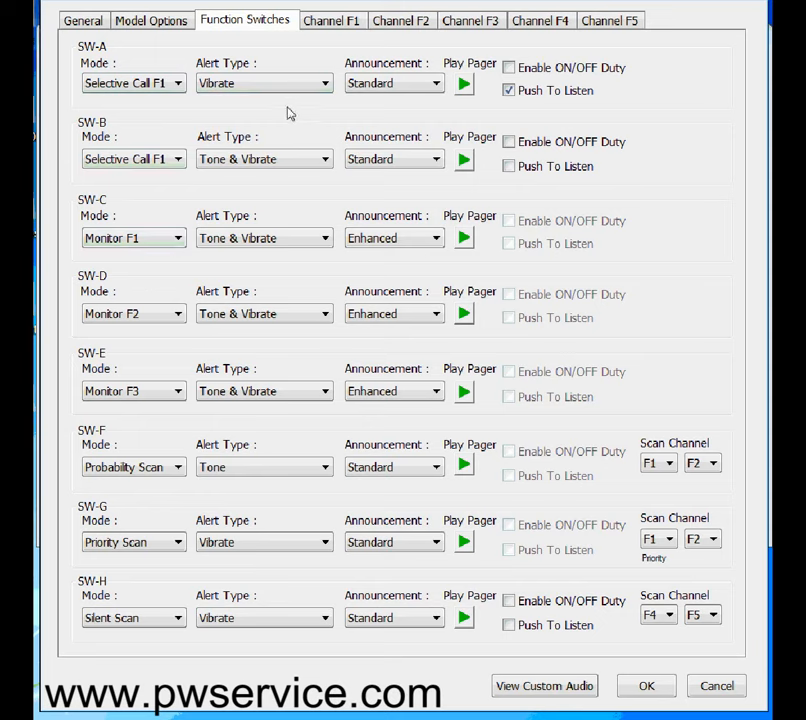
mouse_move(408, 148)
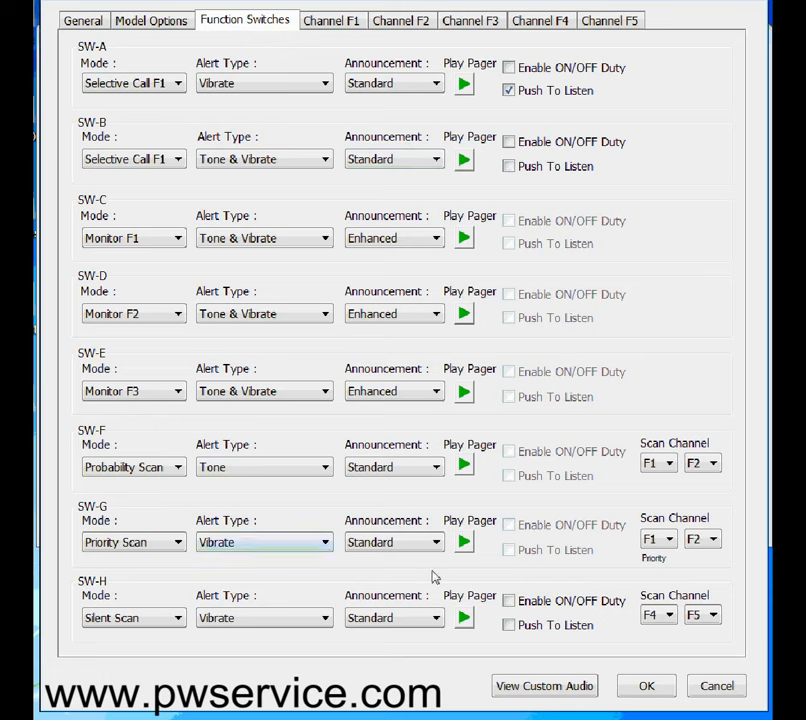
mouse_move(336, 112)
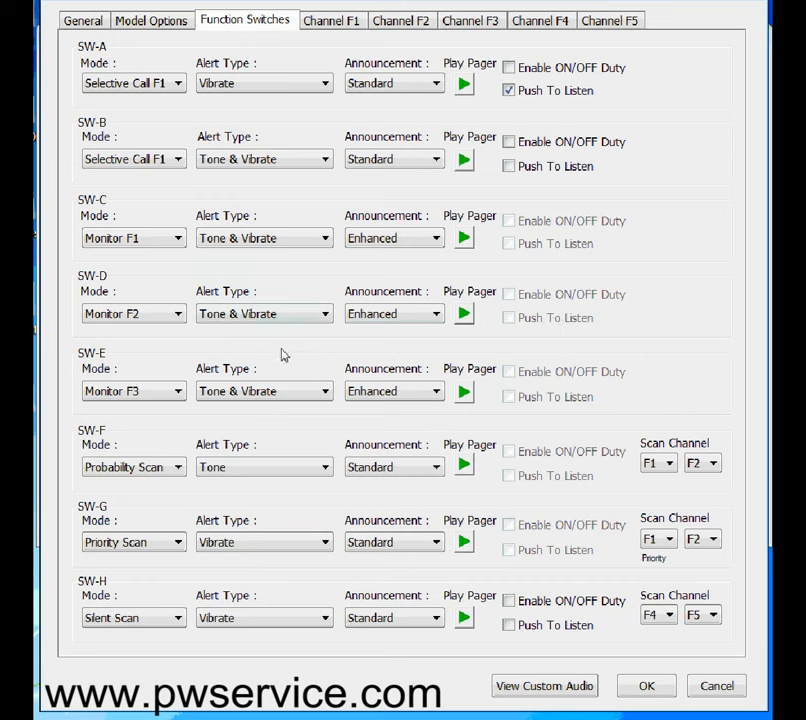
mouse_move(394, 360)
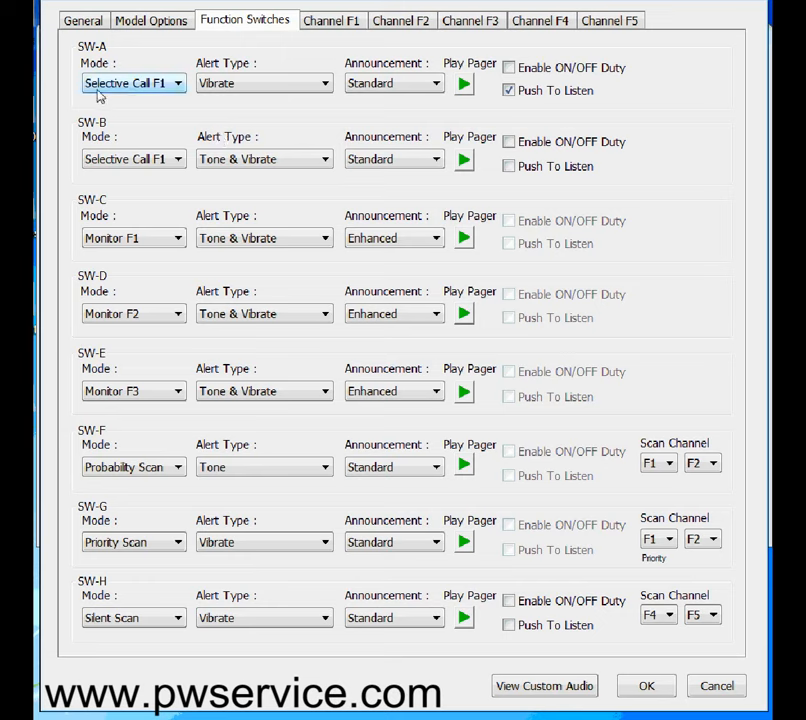
mouse_move(128, 90)
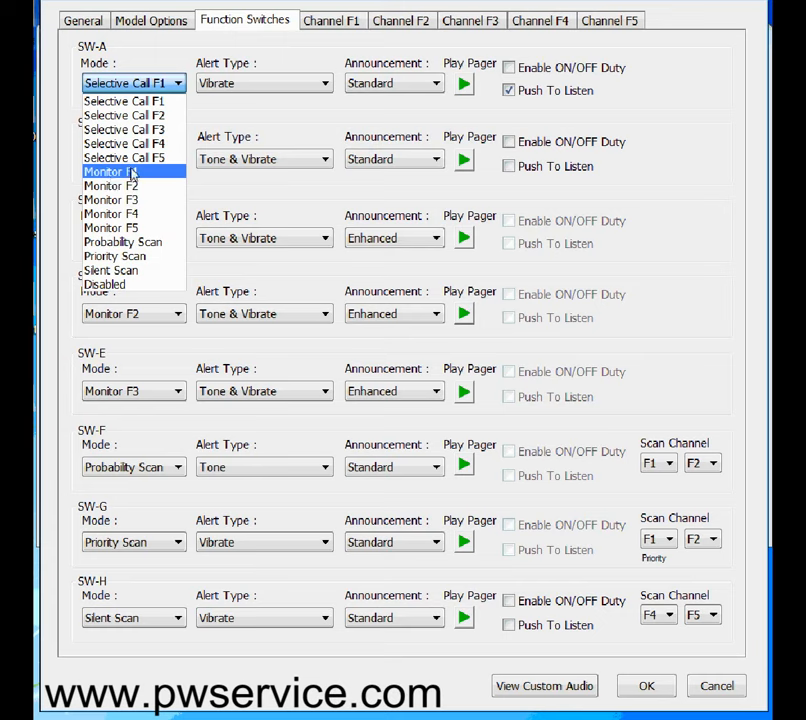
mouse_move(144, 176)
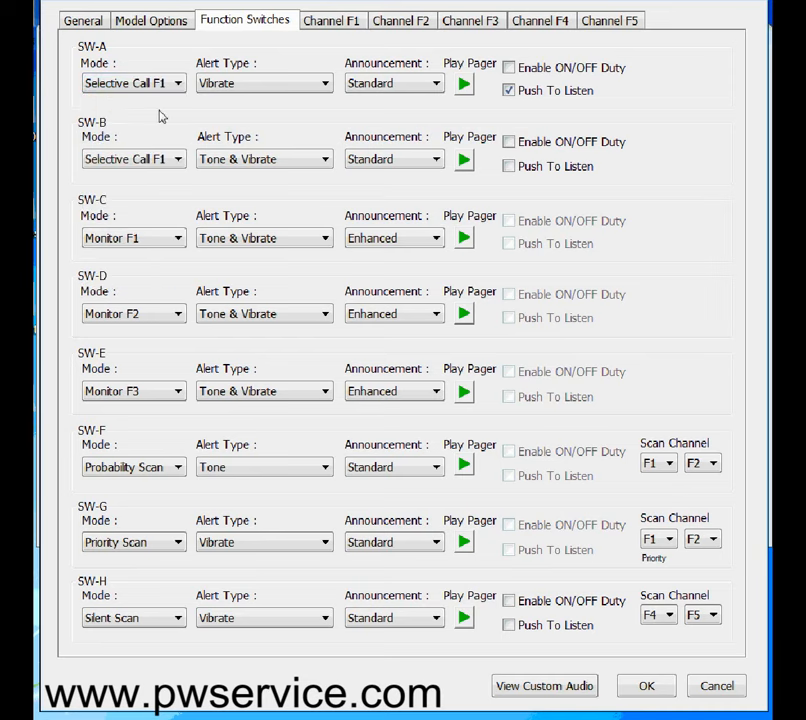
mouse_move(104, 112)
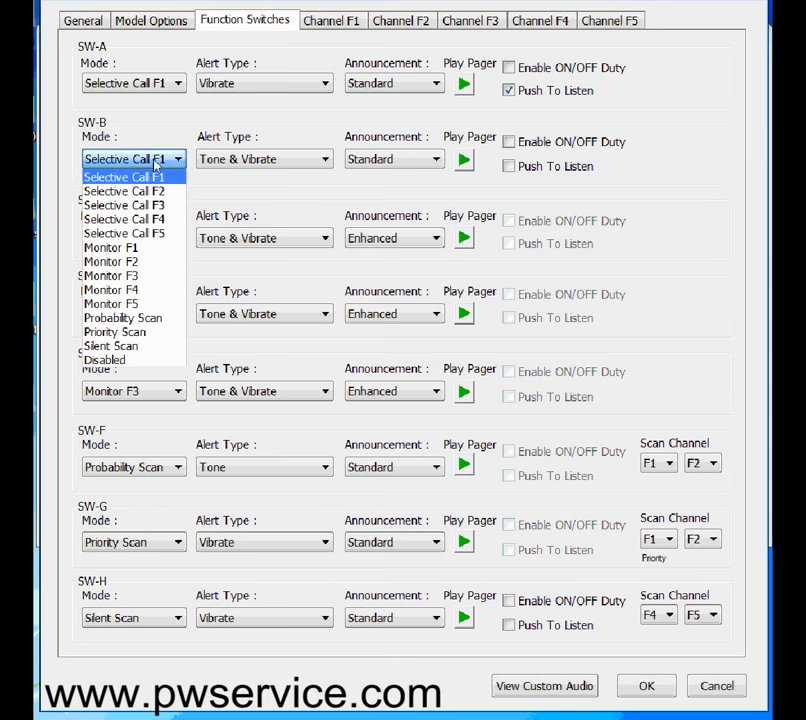
mouse_move(130, 262)
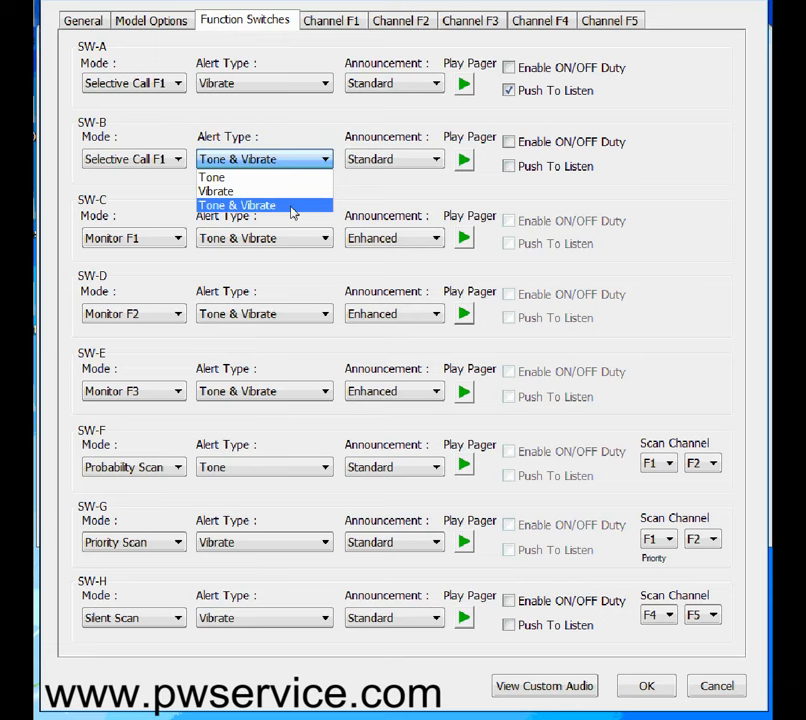
mouse_move(418, 184)
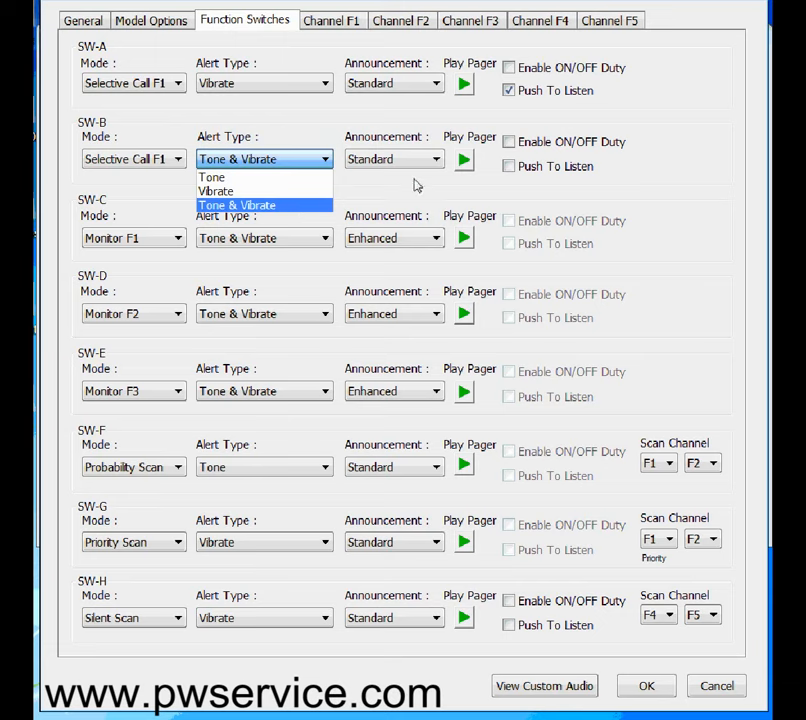
left_click(240, 204)
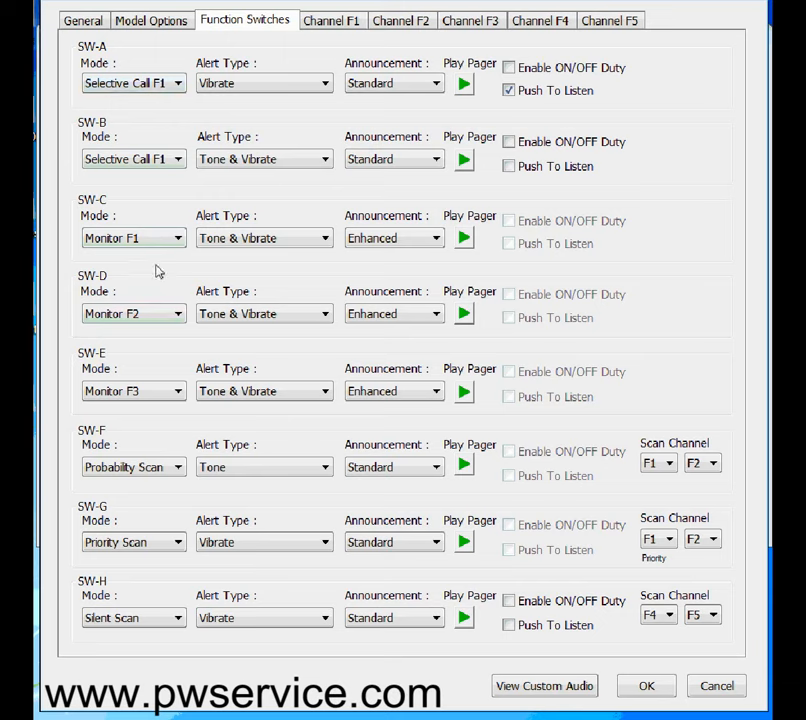
mouse_move(140, 274)
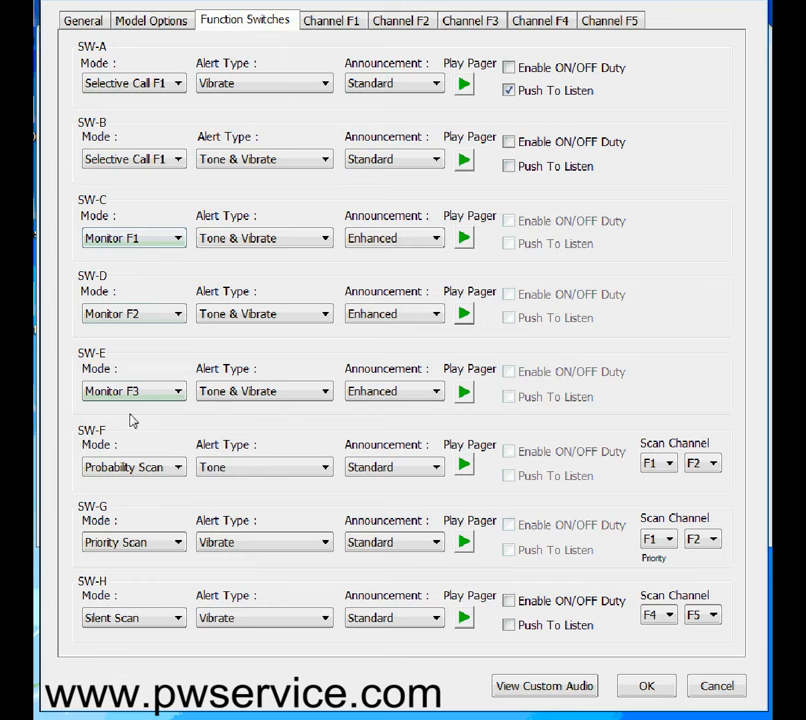
mouse_move(118, 432)
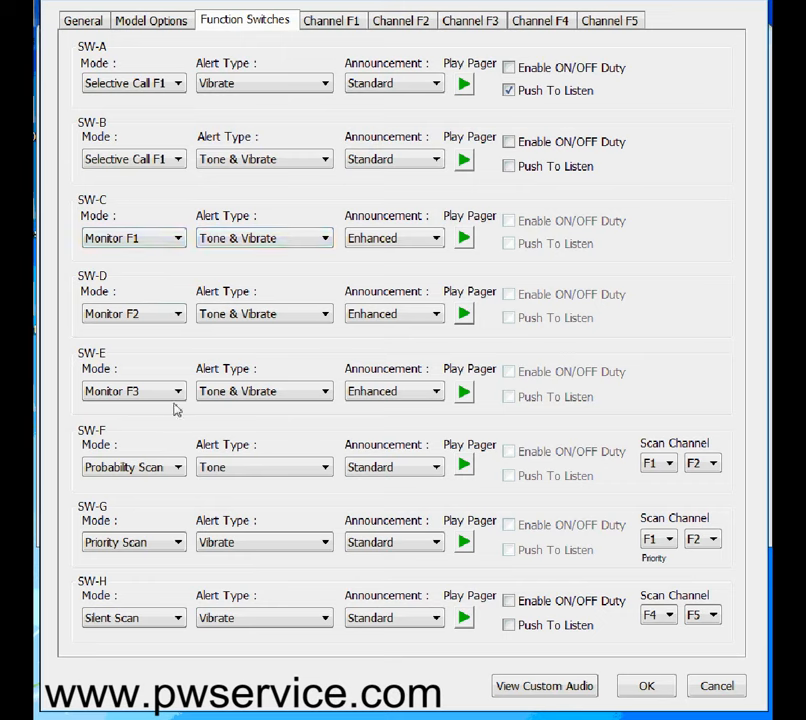
mouse_move(176, 360)
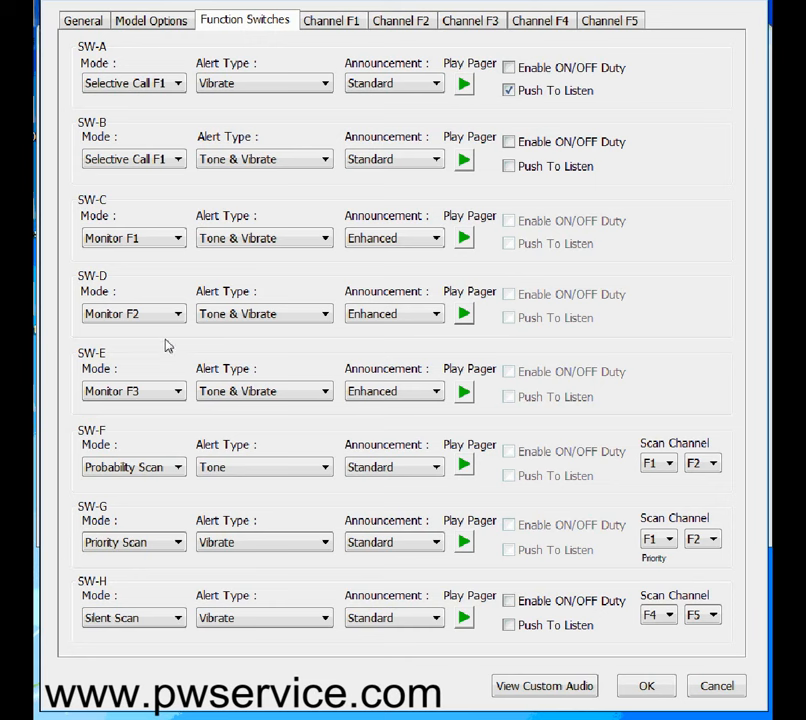
- Show Channel F1 (450.012500 MHz) and keep its channel bandwidth at 12.5 kHz
left_click(332, 20)
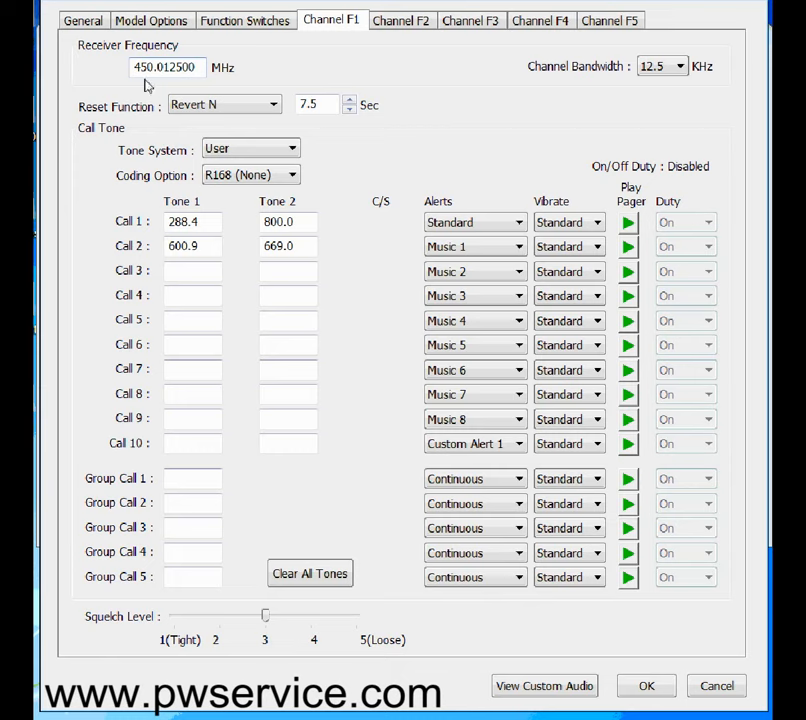
left_click(680, 66)
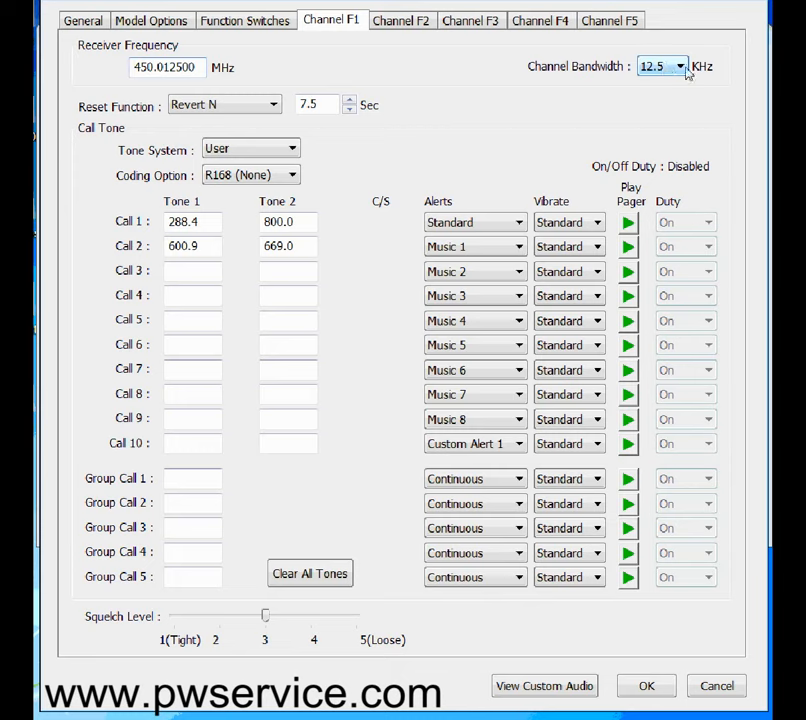
left_click(680, 64)
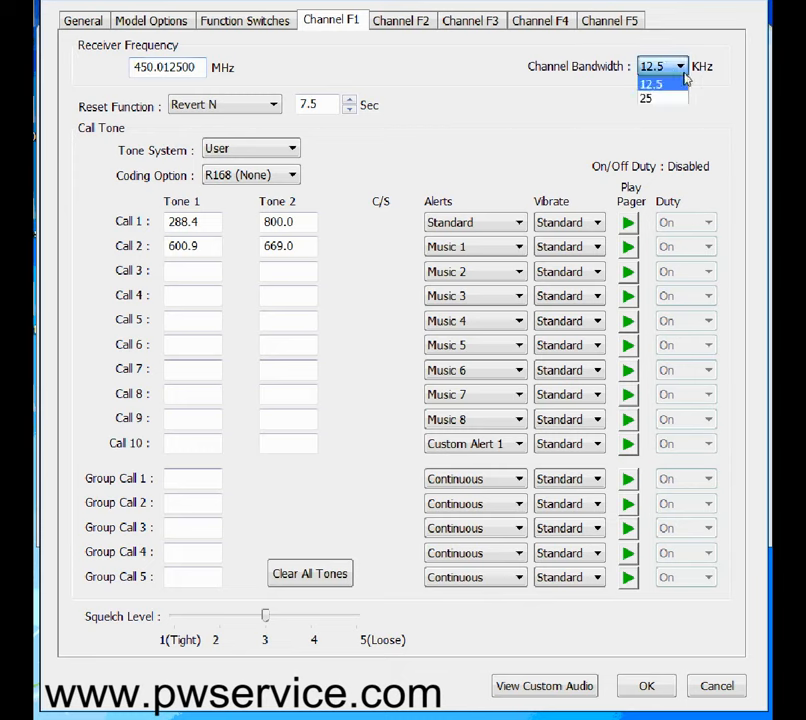
mouse_move(658, 100)
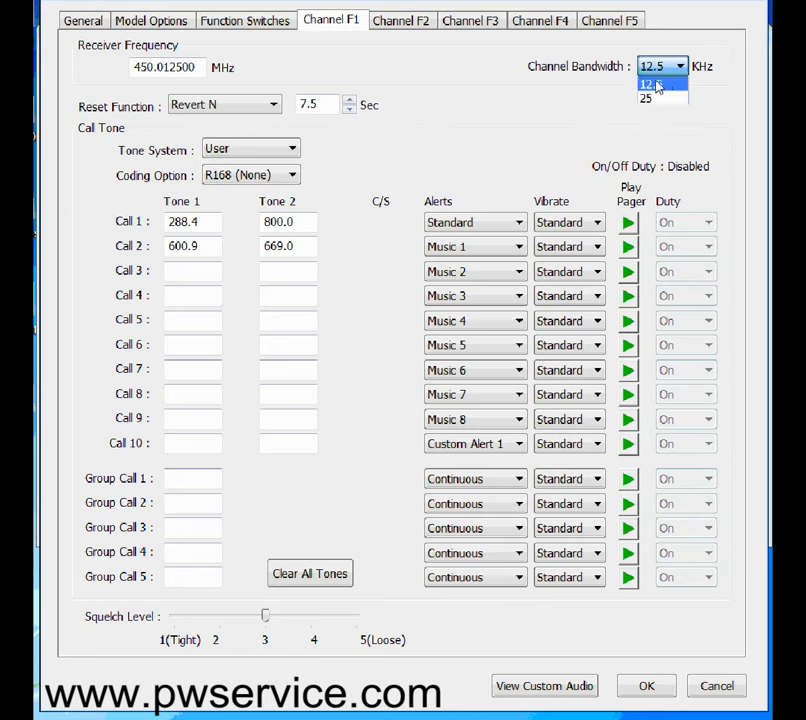
left_click(660, 84)
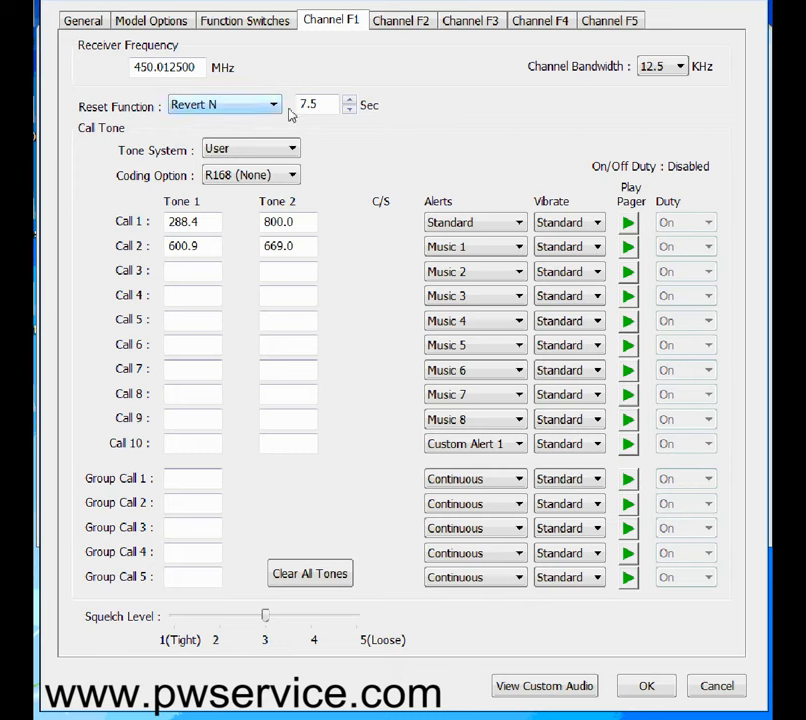
mouse_move(324, 110)
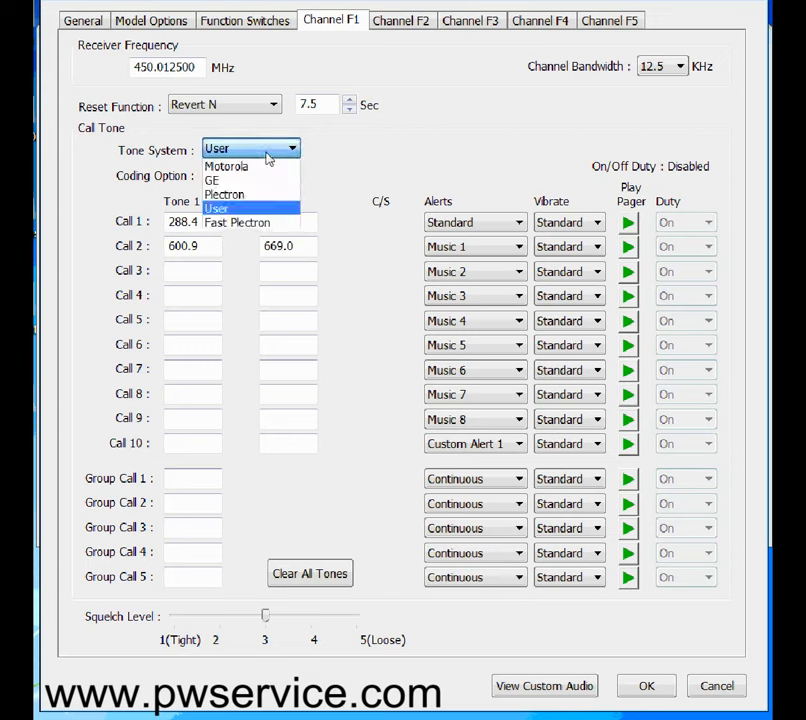
mouse_move(228, 180)
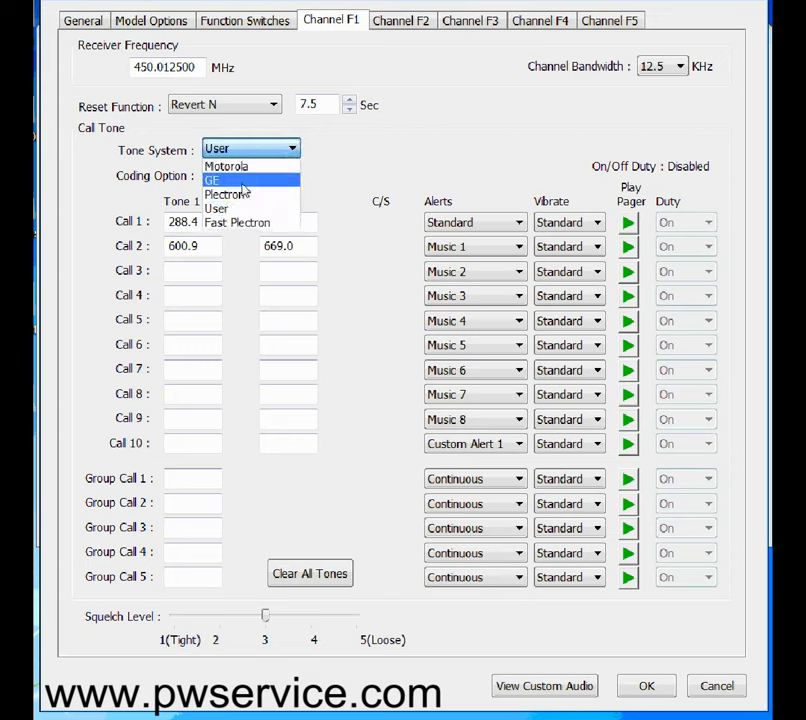
mouse_move(228, 194)
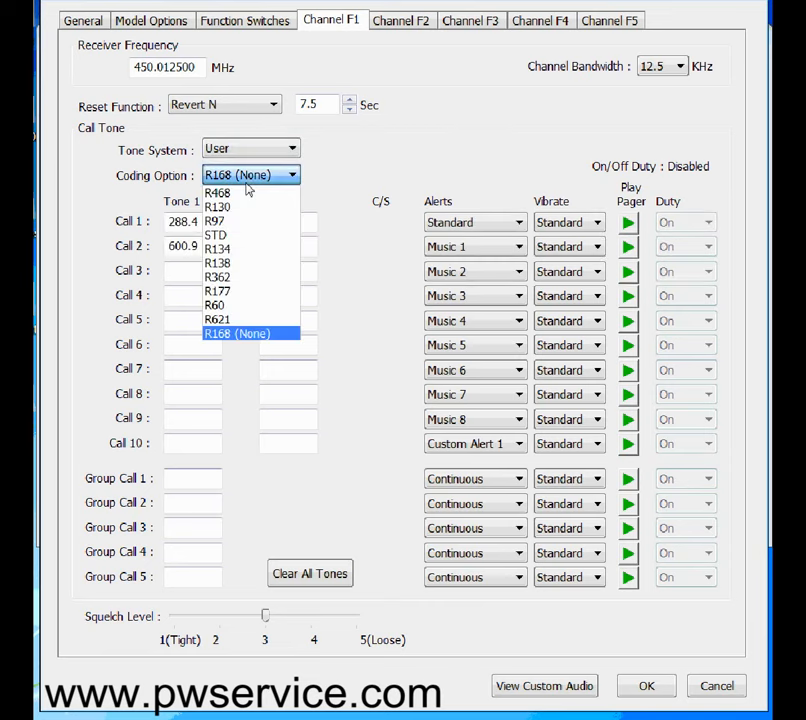
mouse_move(238, 332)
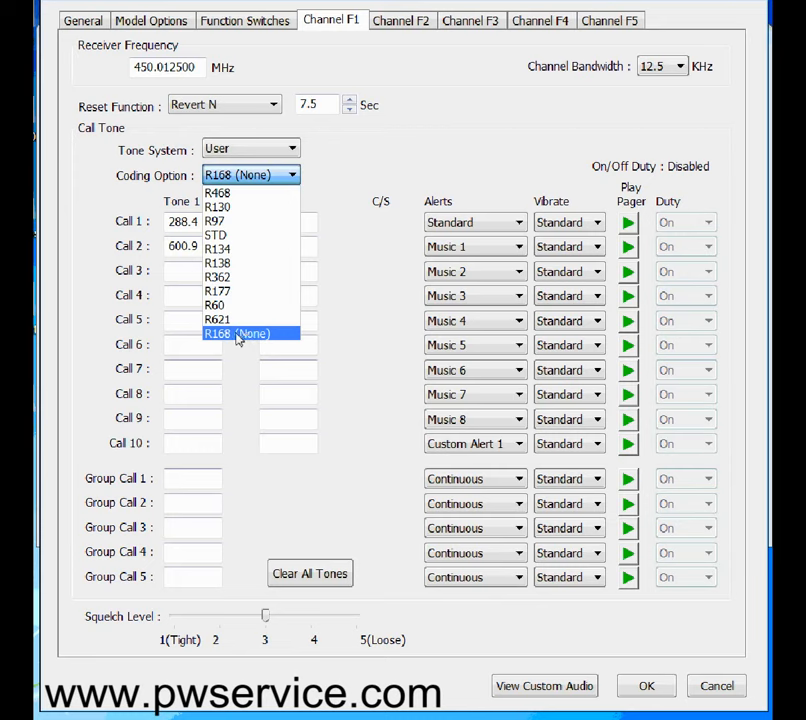
left_click(236, 332)
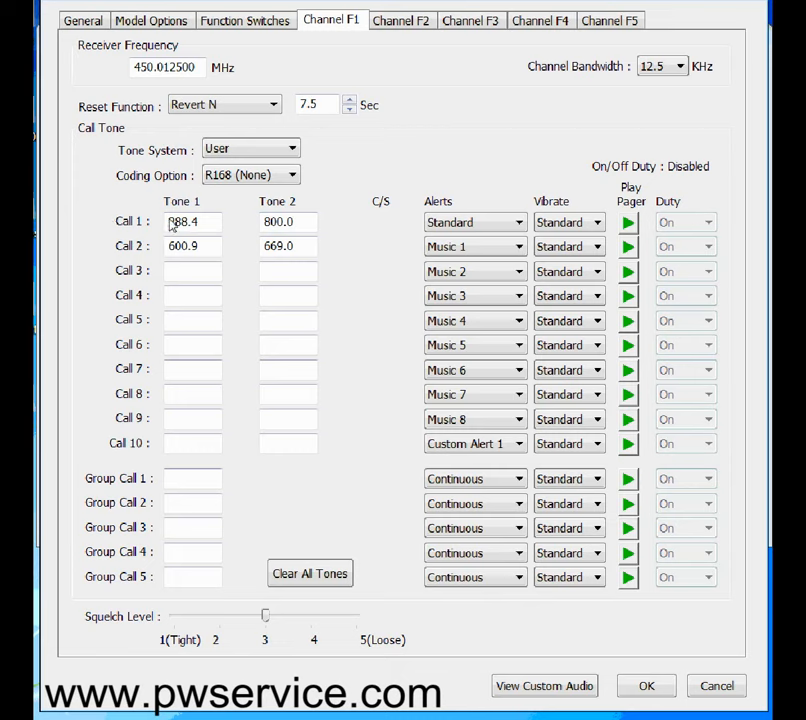
left_click(190, 220)
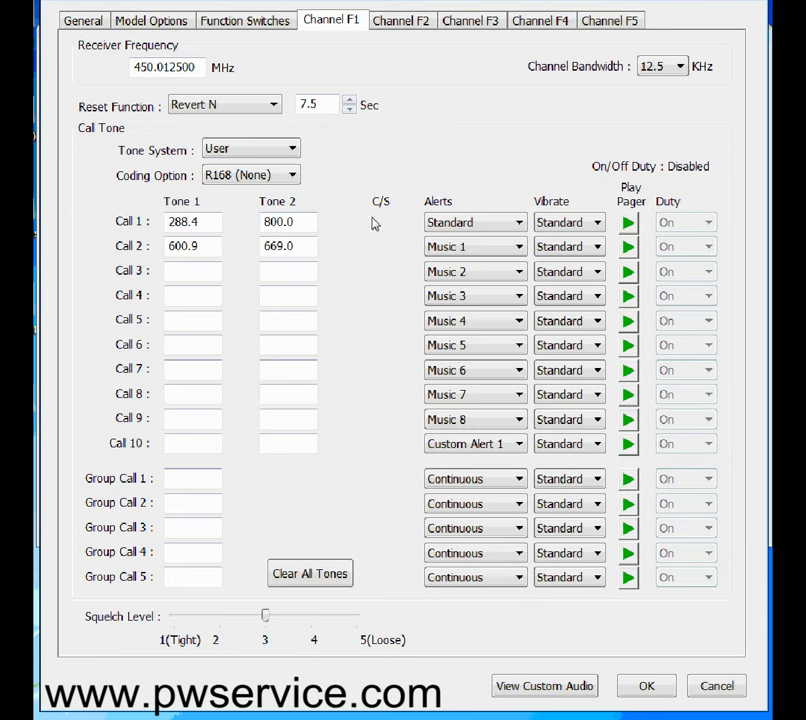
mouse_move(408, 220)
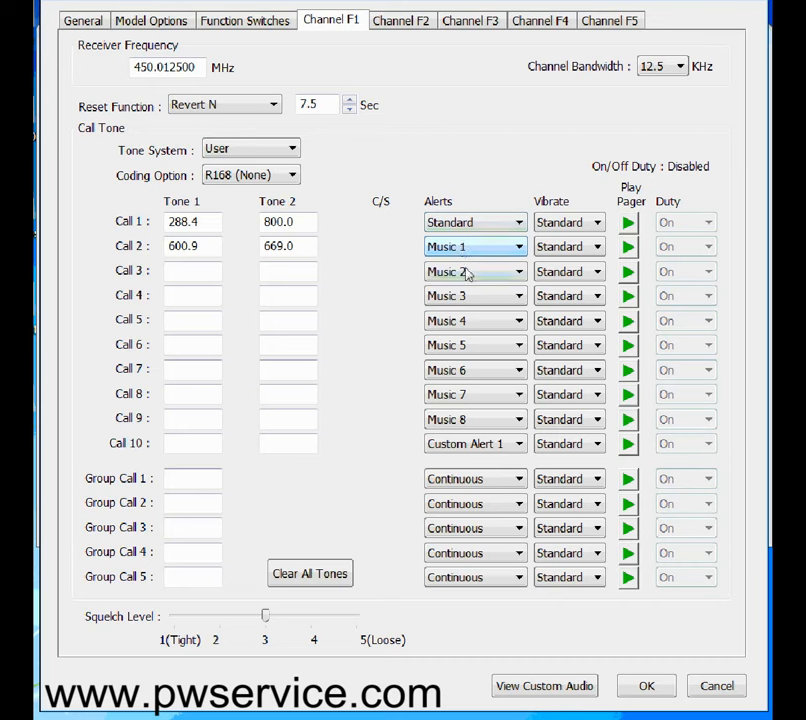
mouse_move(456, 360)
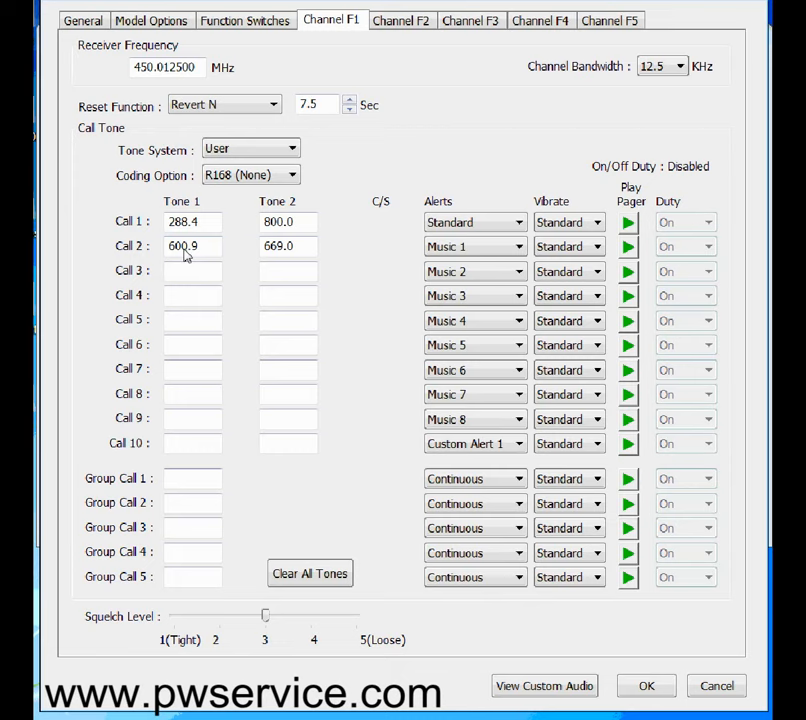
mouse_move(196, 248)
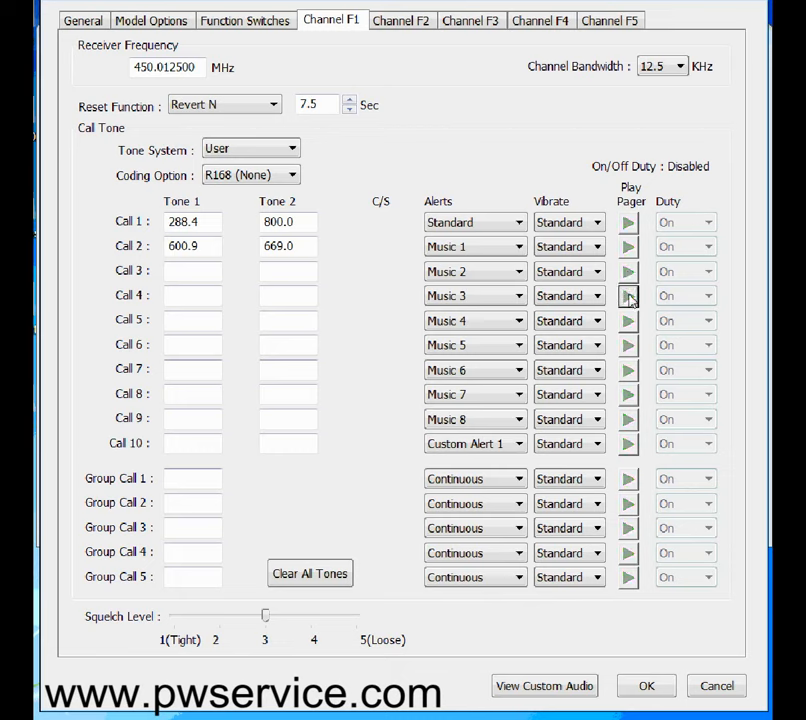
mouse_move(636, 312)
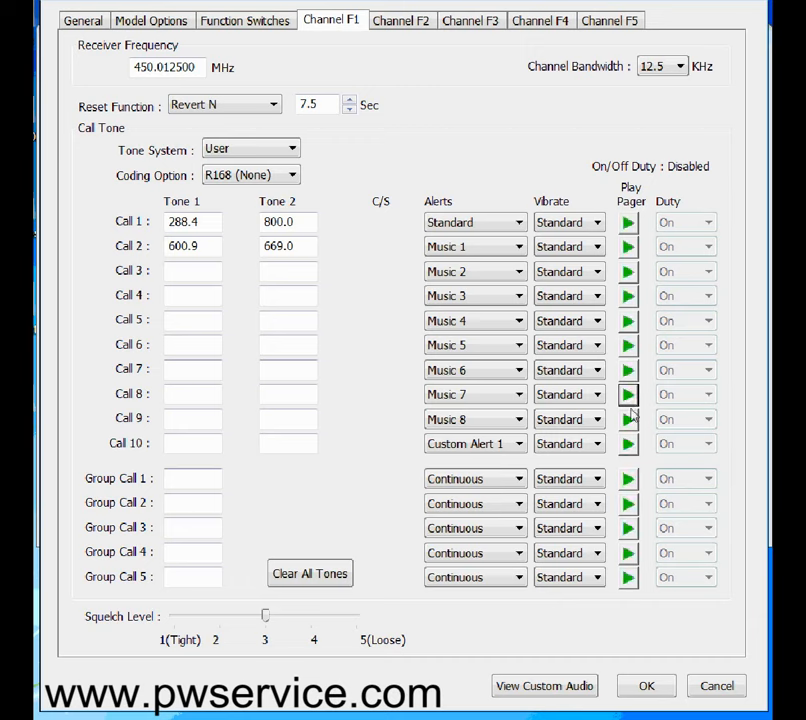
mouse_move(634, 436)
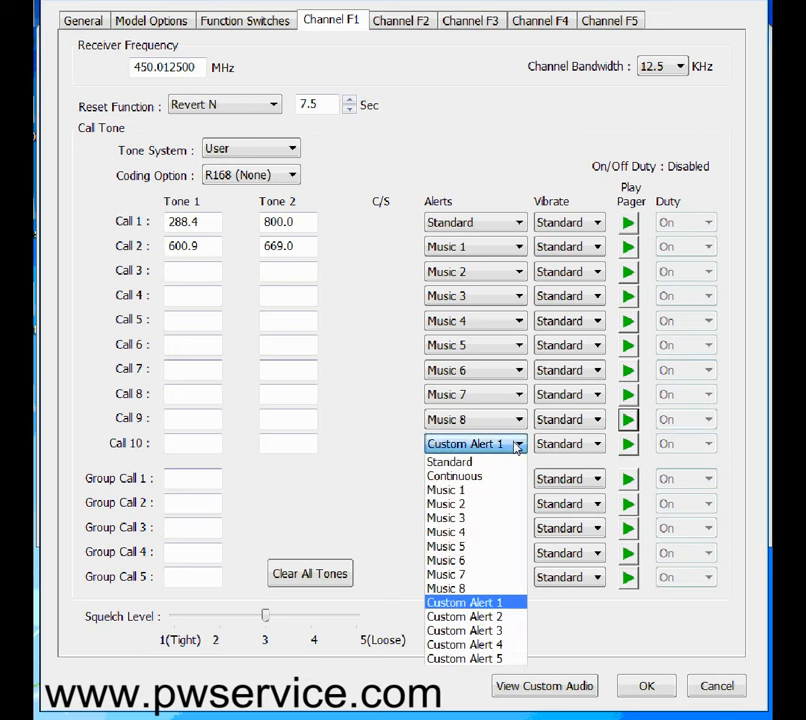
mouse_move(468, 644)
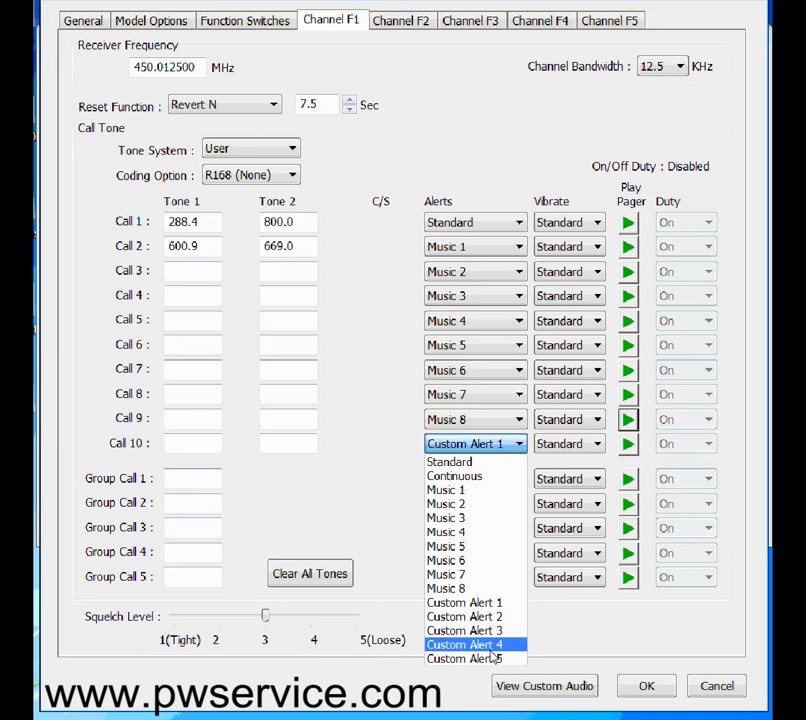
mouse_move(484, 640)
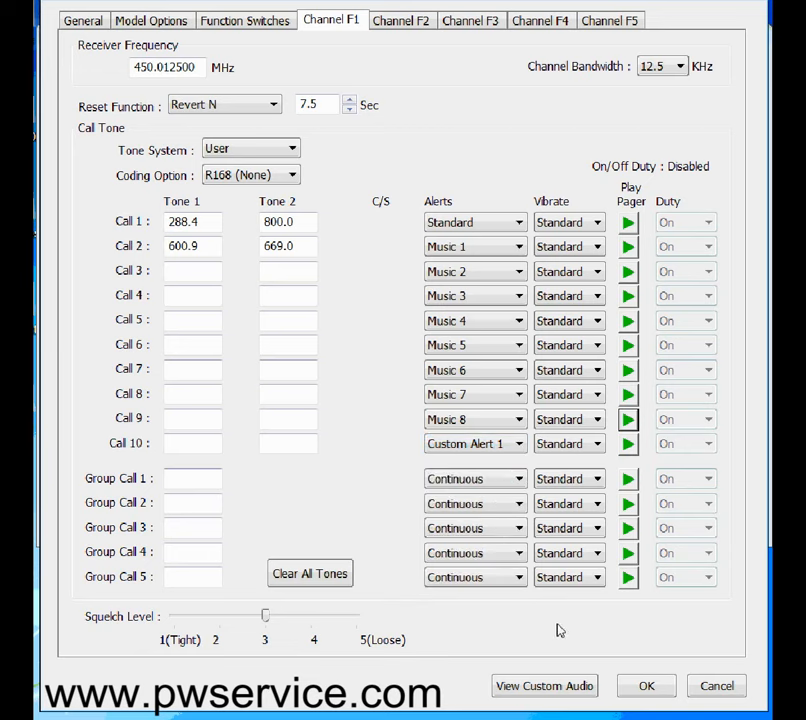
- Enter 700.0 as Group Call 1's first tone on channel F1
left_click(470, 444)
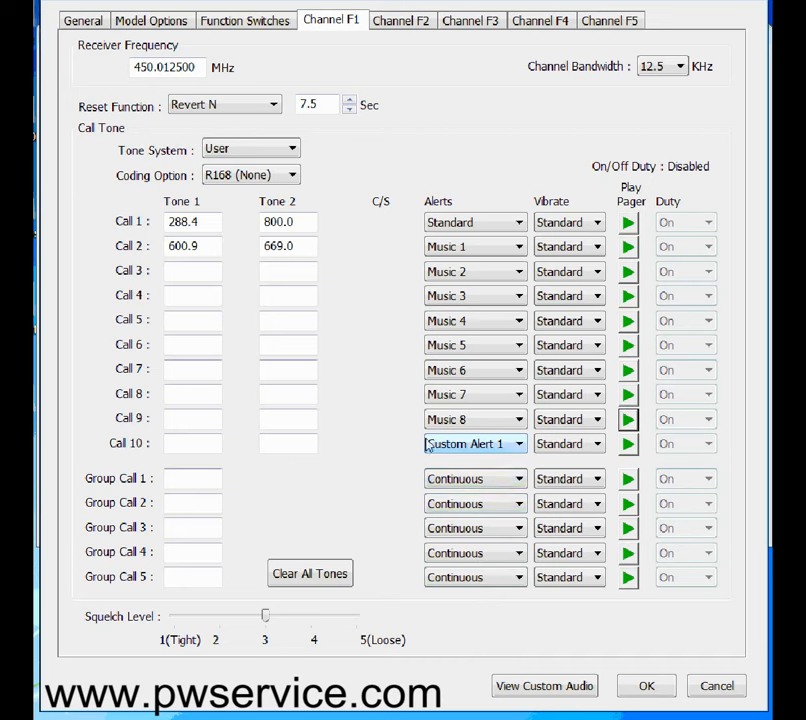
type("700.0")
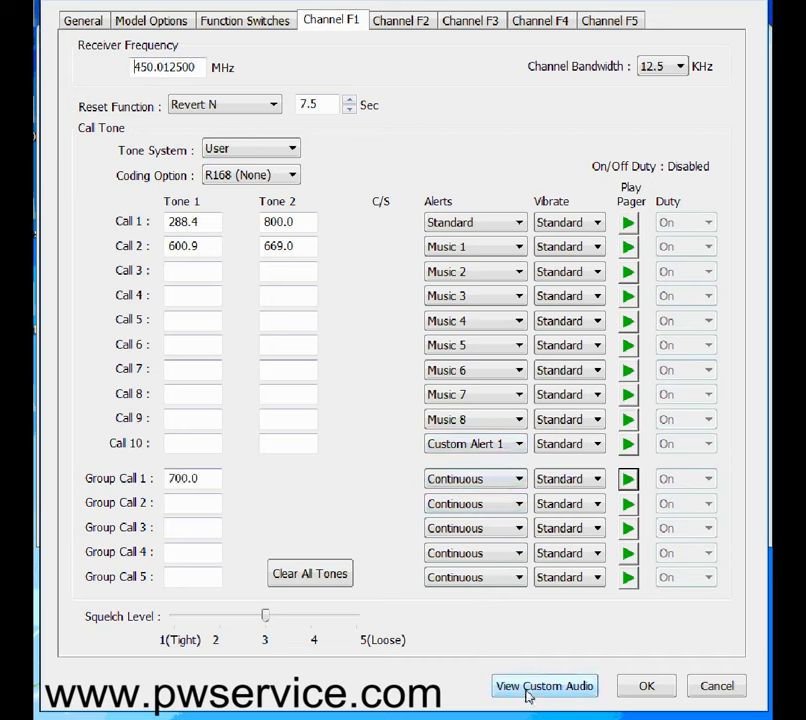
mouse_move(534, 696)
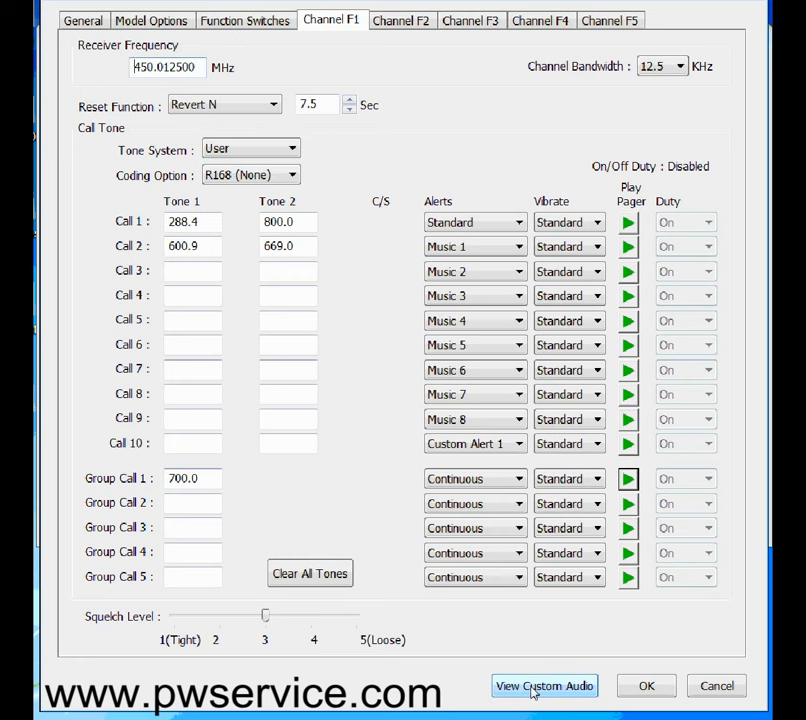
- Bring up the Custom Audio window listing the custom alert tone files
left_click(544, 684)
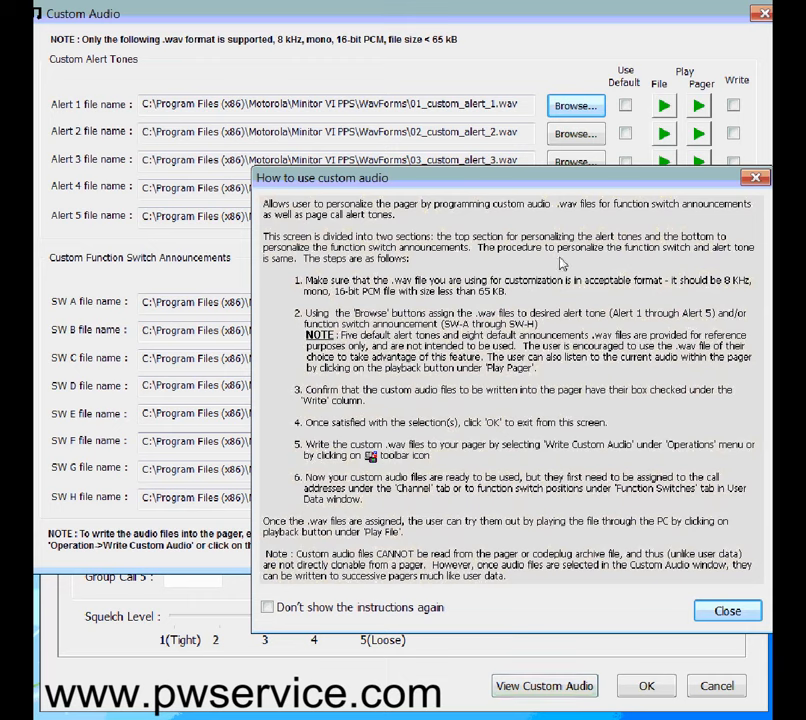
mouse_move(388, 296)
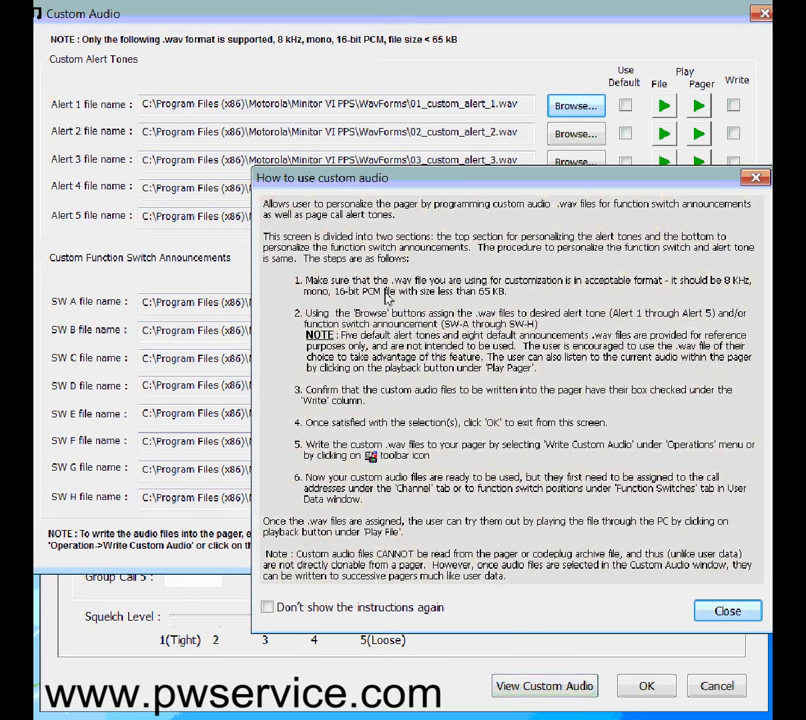
mouse_move(428, 408)
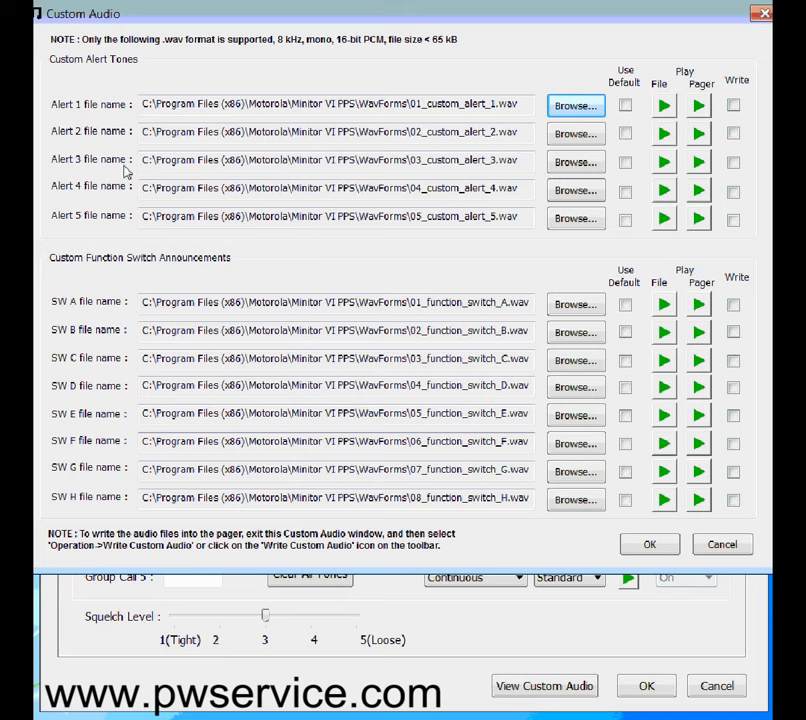
mouse_move(88, 110)
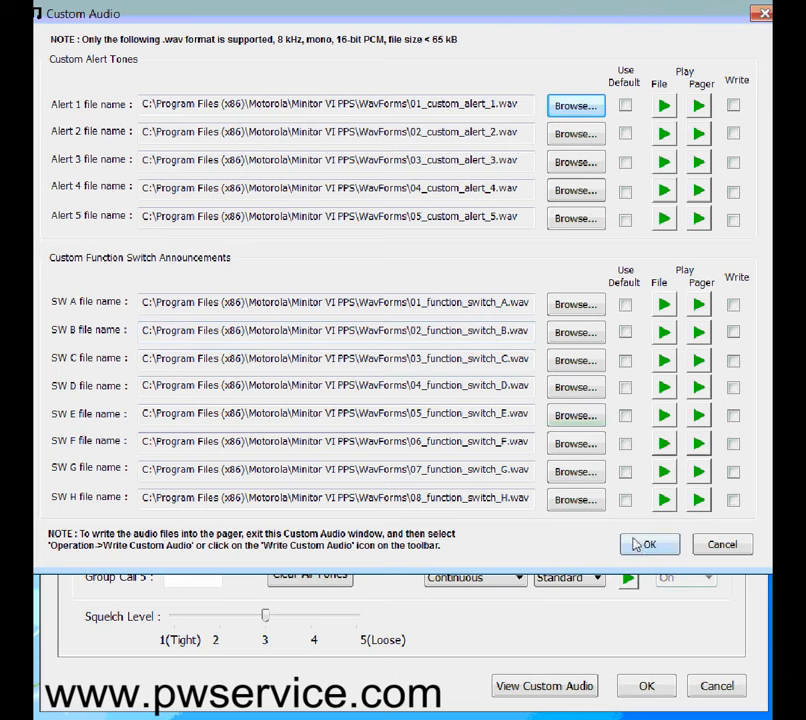
- Accept the Custom Audio and codeplug settings, returning to the welcome page, and check the Operation menu
left_click(648, 544)
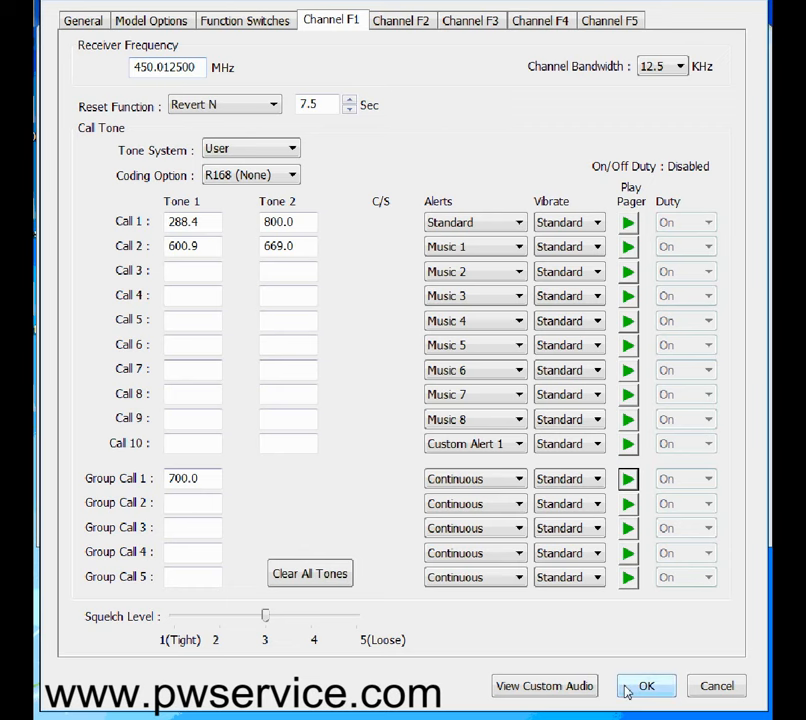
left_click(650, 686)
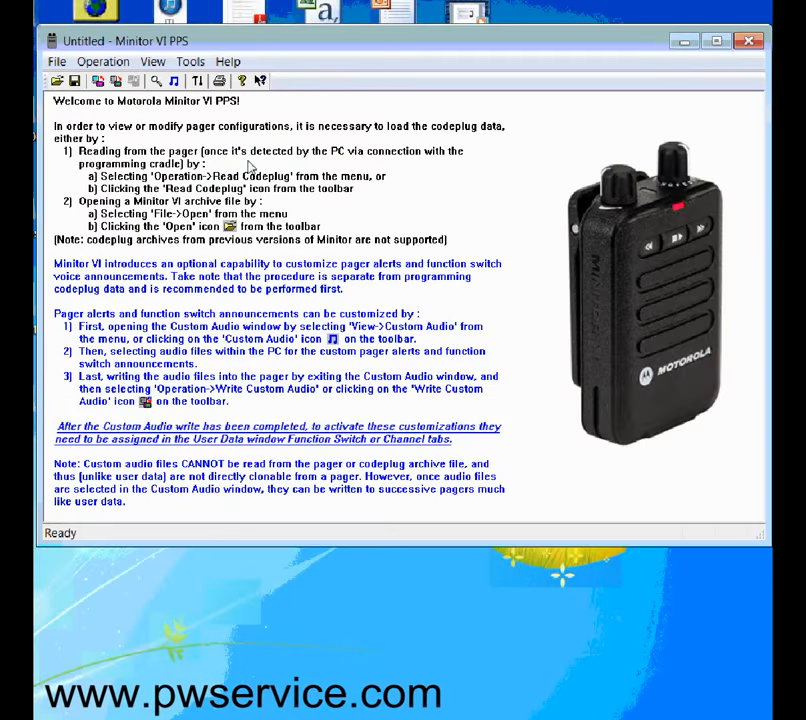
left_click(124, 62)
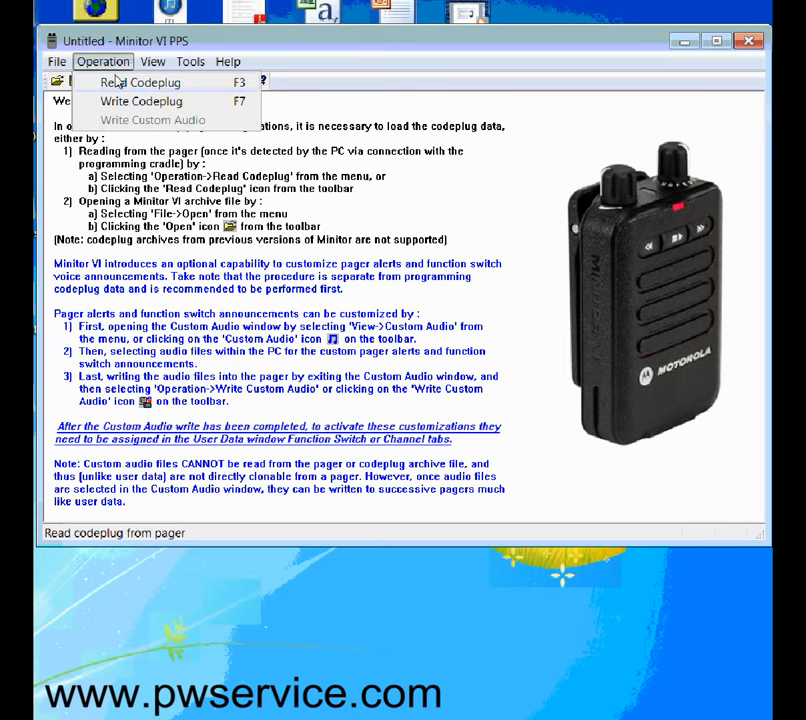
left_click(140, 104)
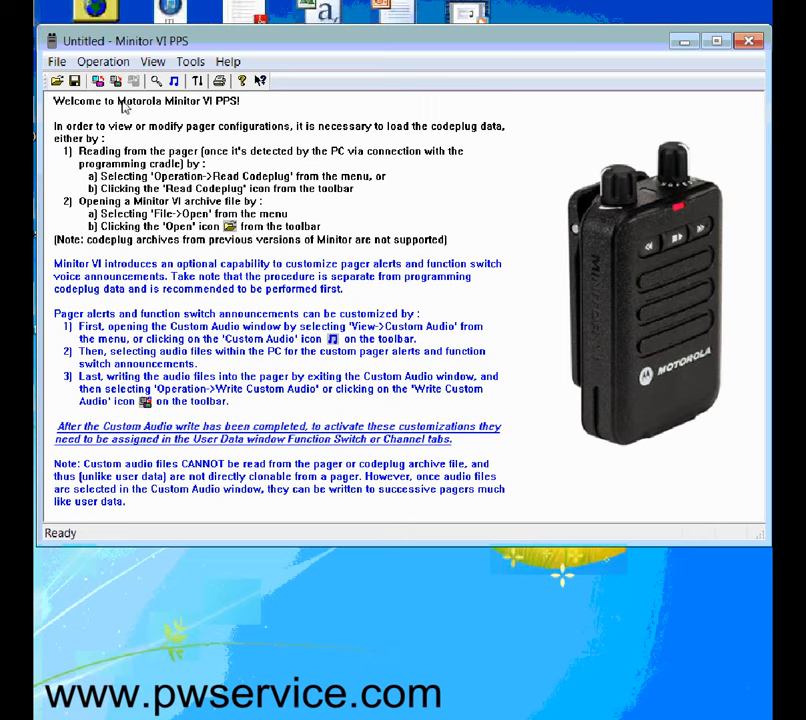
mouse_move(118, 156)
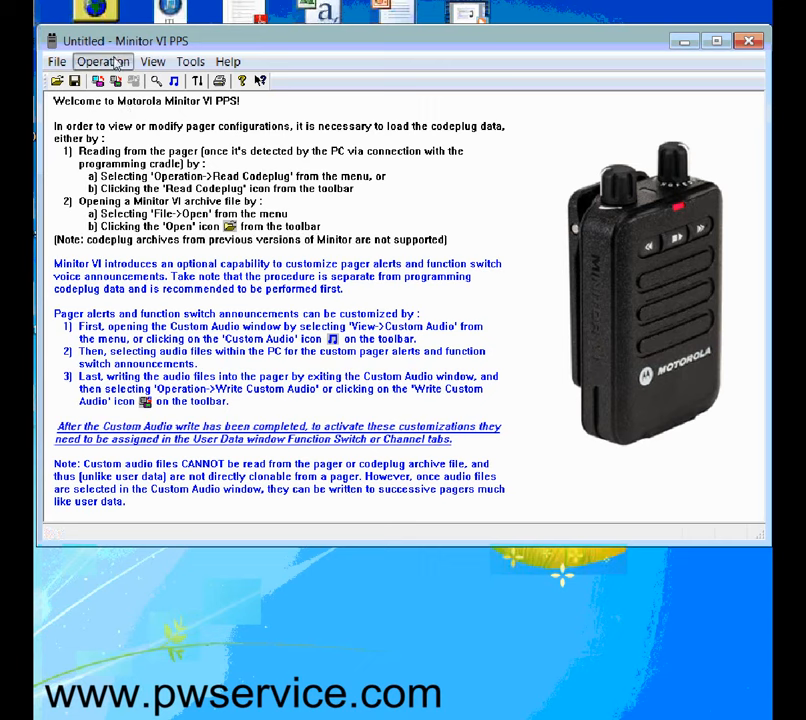
left_click(104, 62)
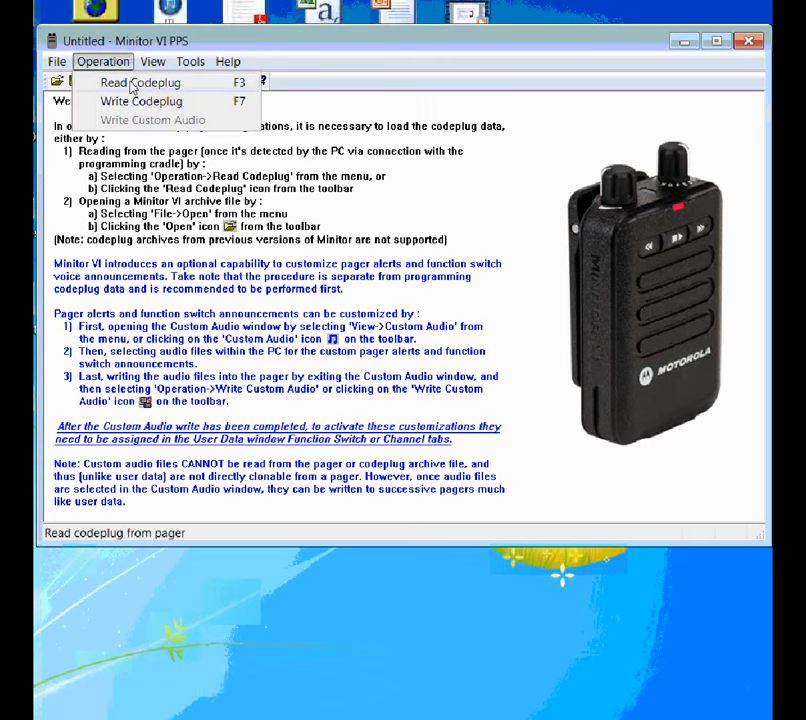
- Recheck the pager's User Data General and Model Options pages, leaving them unchanged
left_click(166, 62)
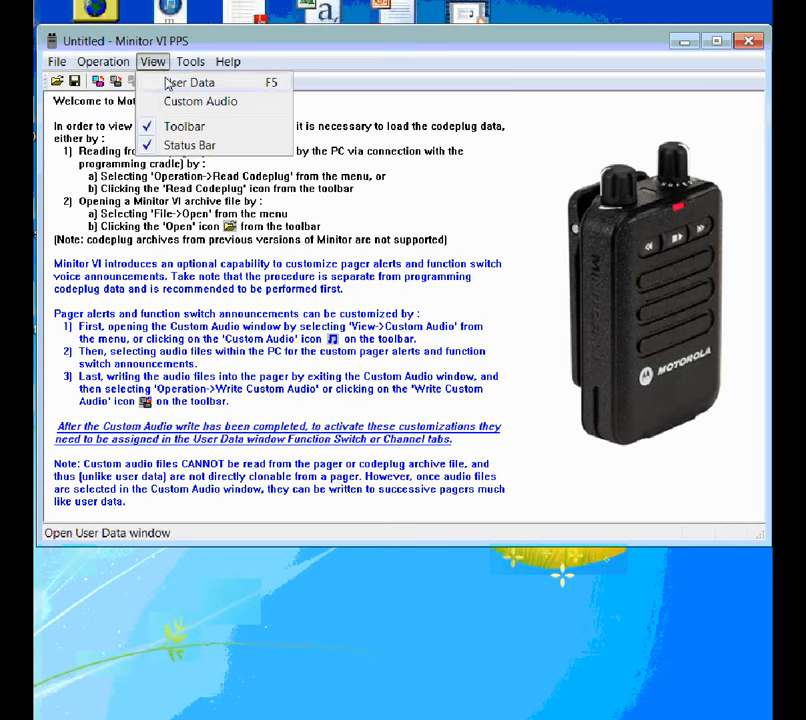
left_click(190, 84)
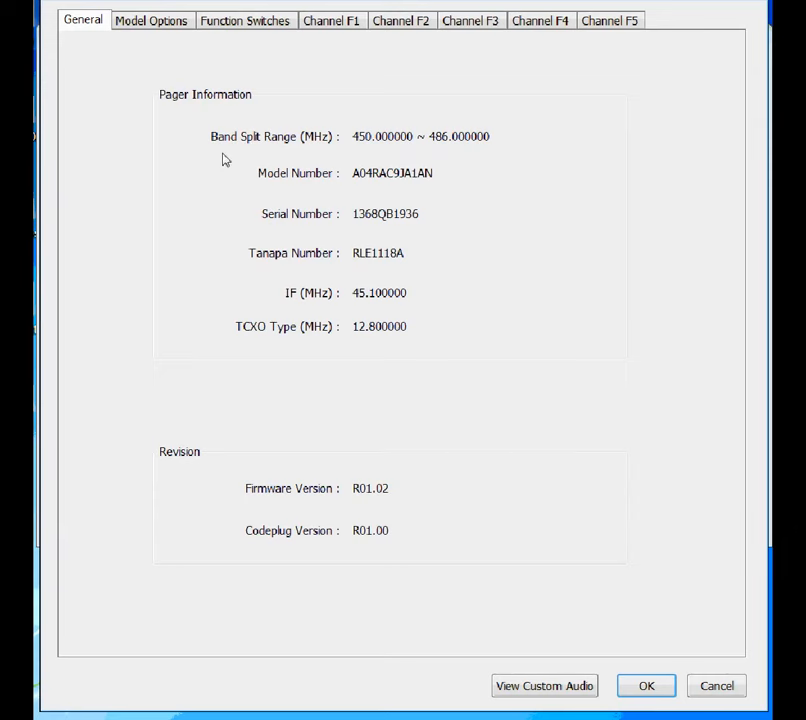
left_click(150, 20)
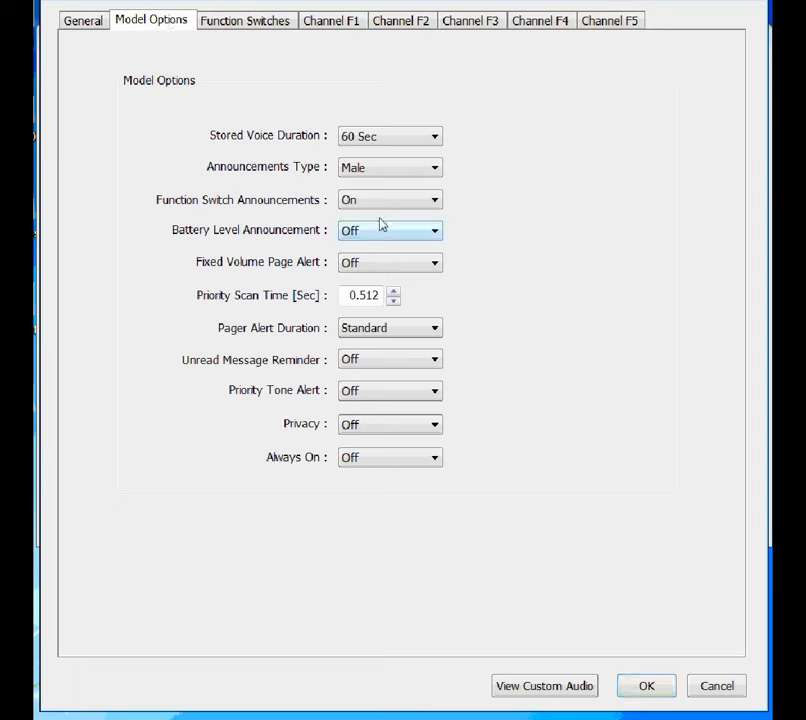
left_click(388, 168)
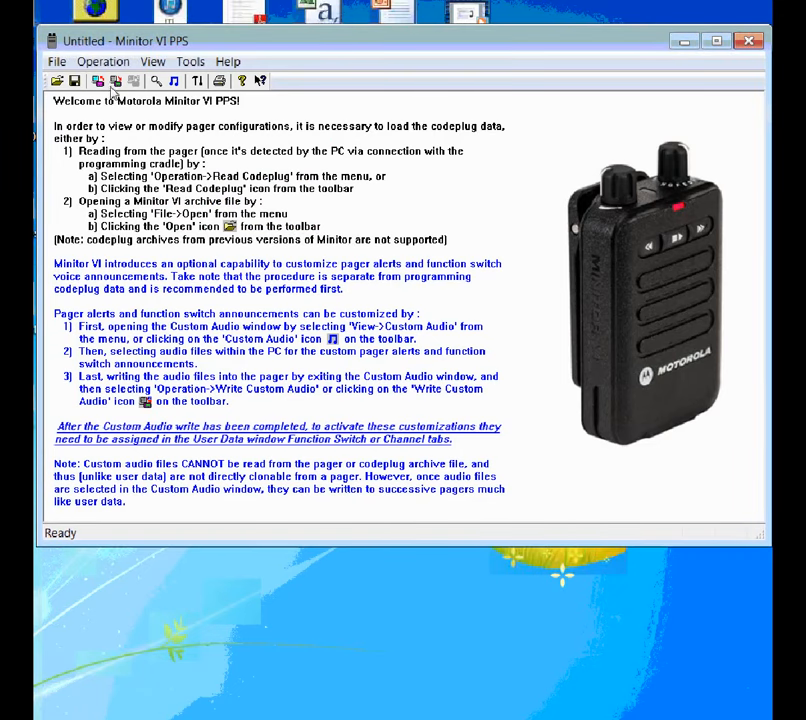
- Start Write Codeplug to send the configuration to the pager
left_click(124, 60)
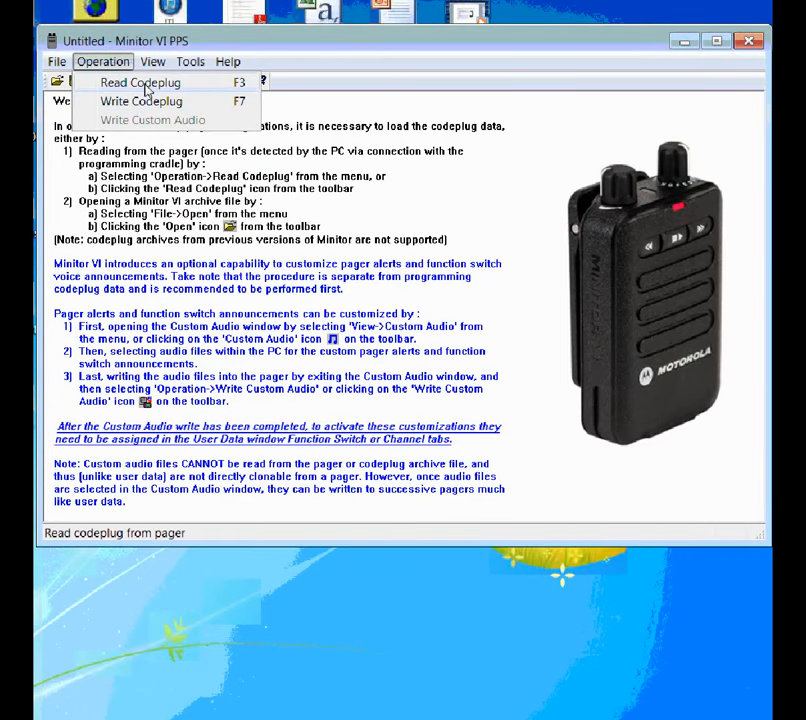
left_click(140, 82)
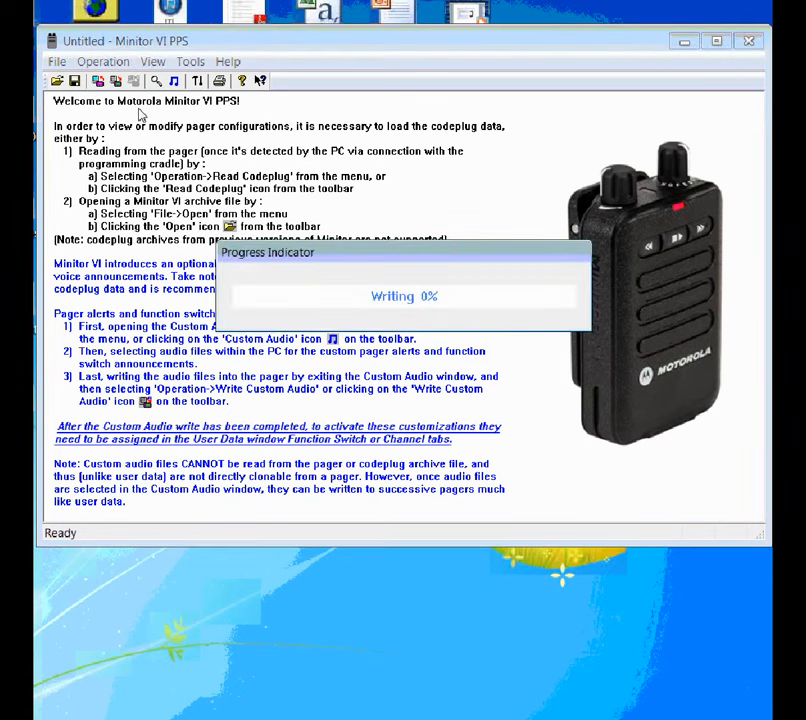